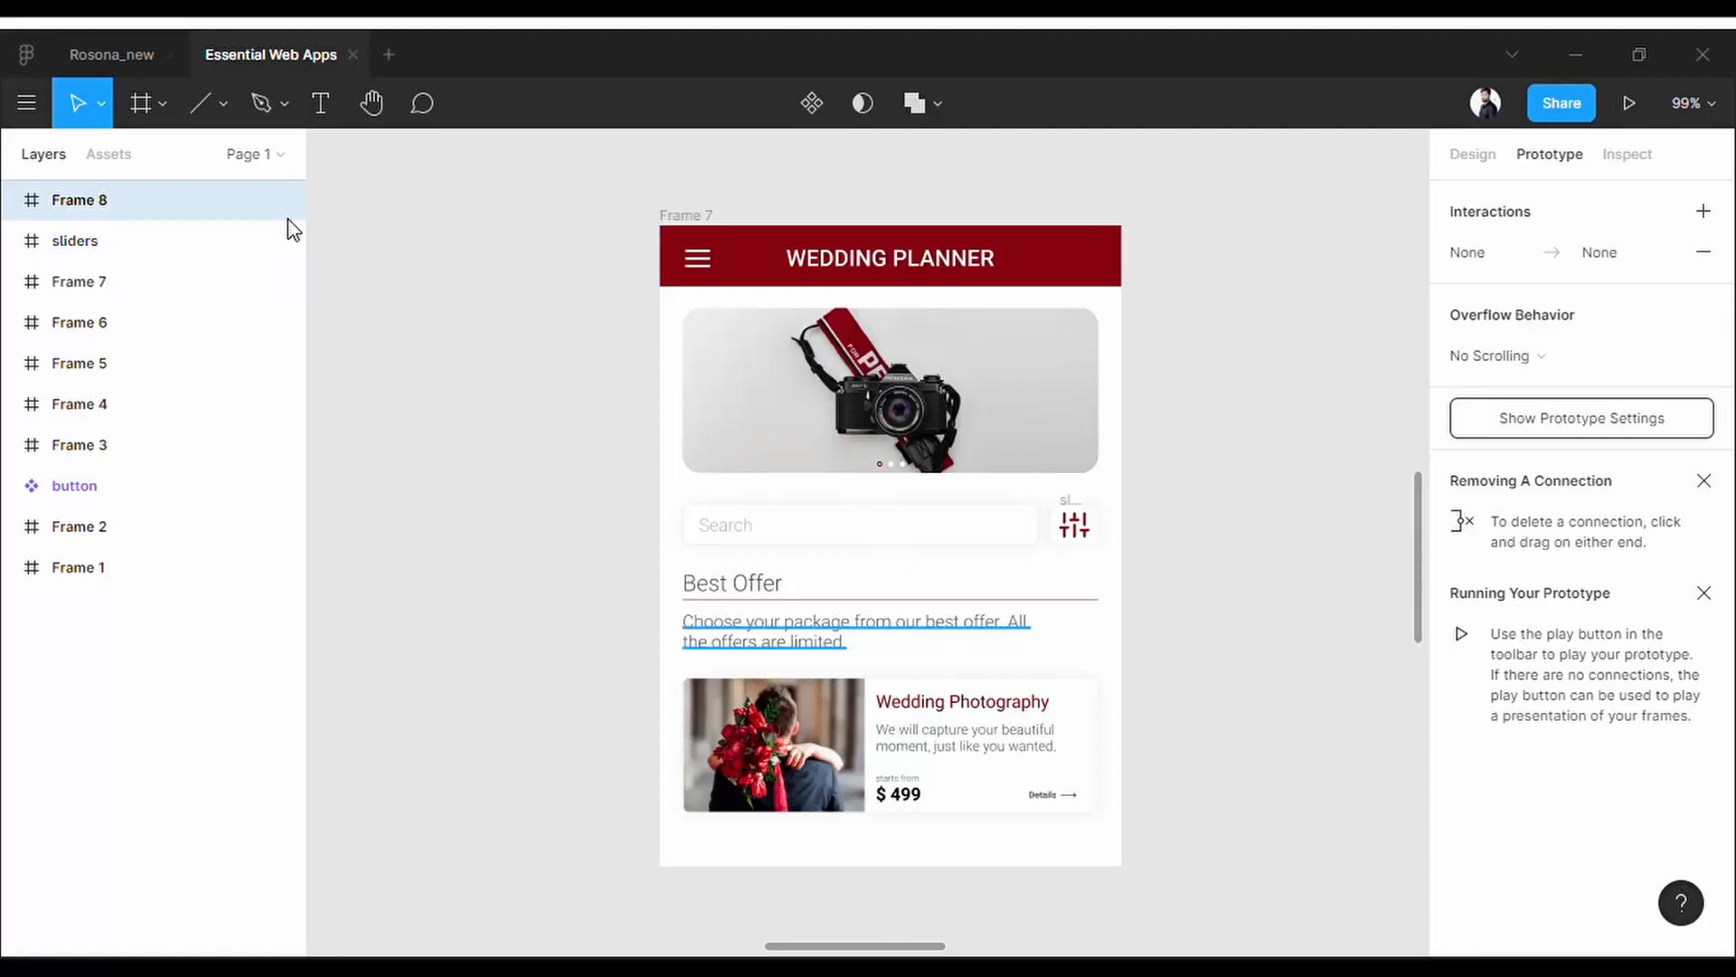
mouse_move(776, 637)
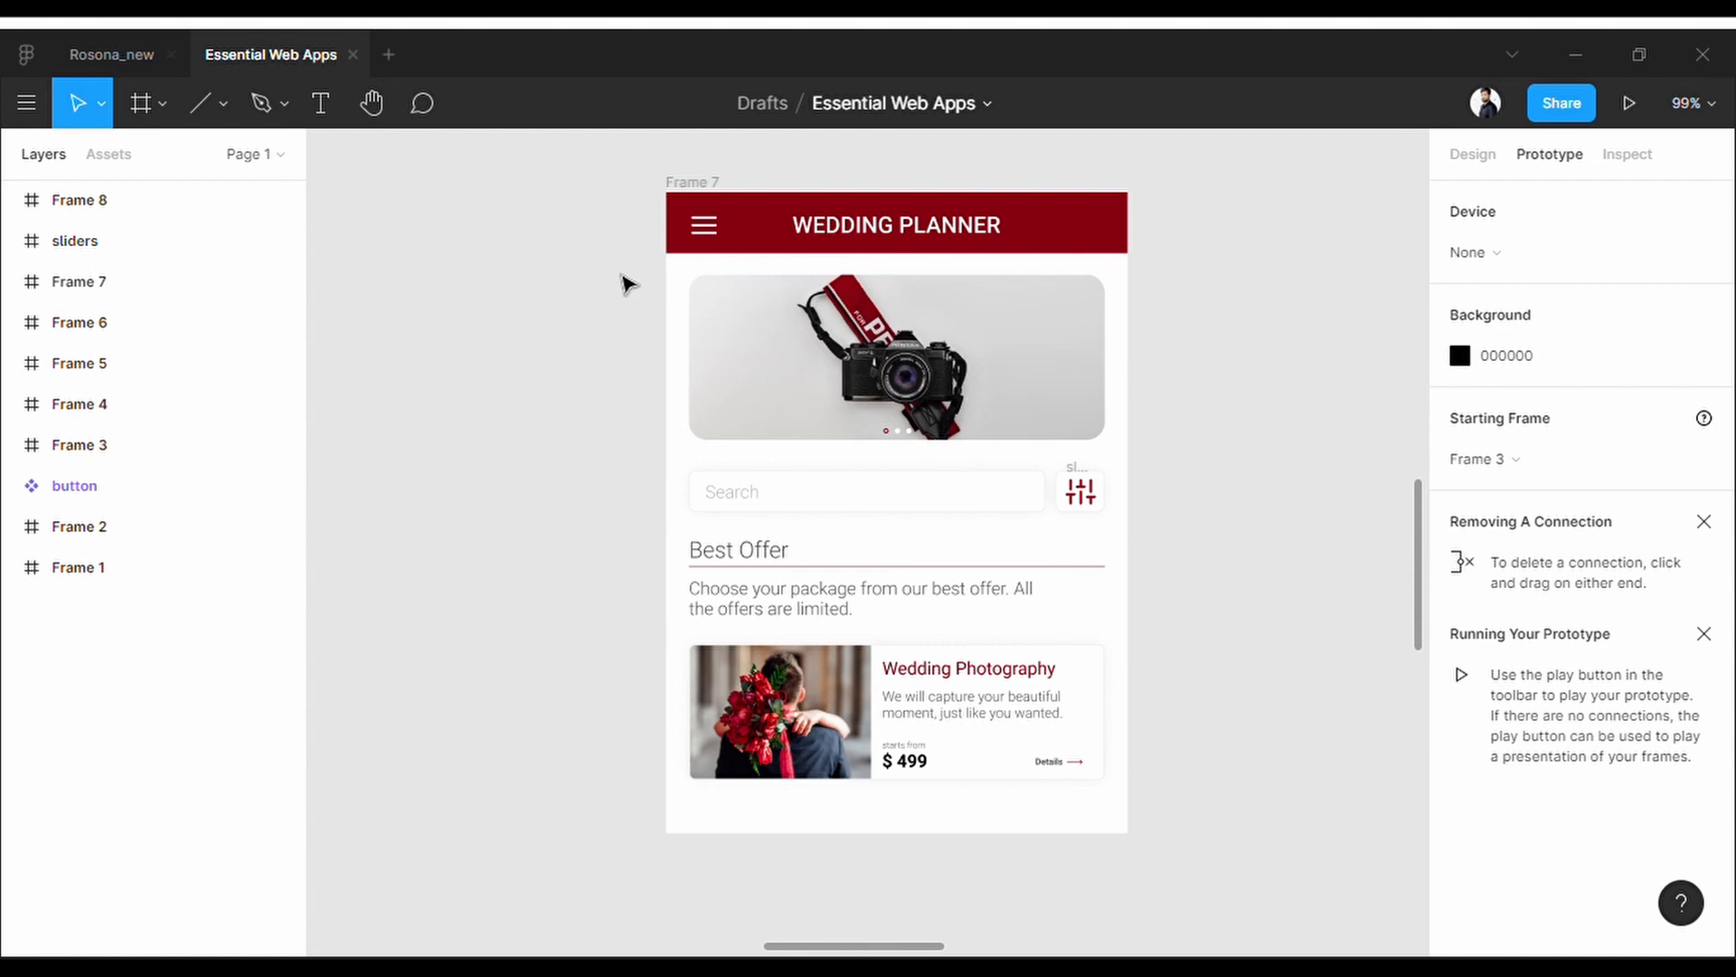
- Clear the selection and select the Wedding Planner header's hamburger icon for prototyping
click(702, 224)
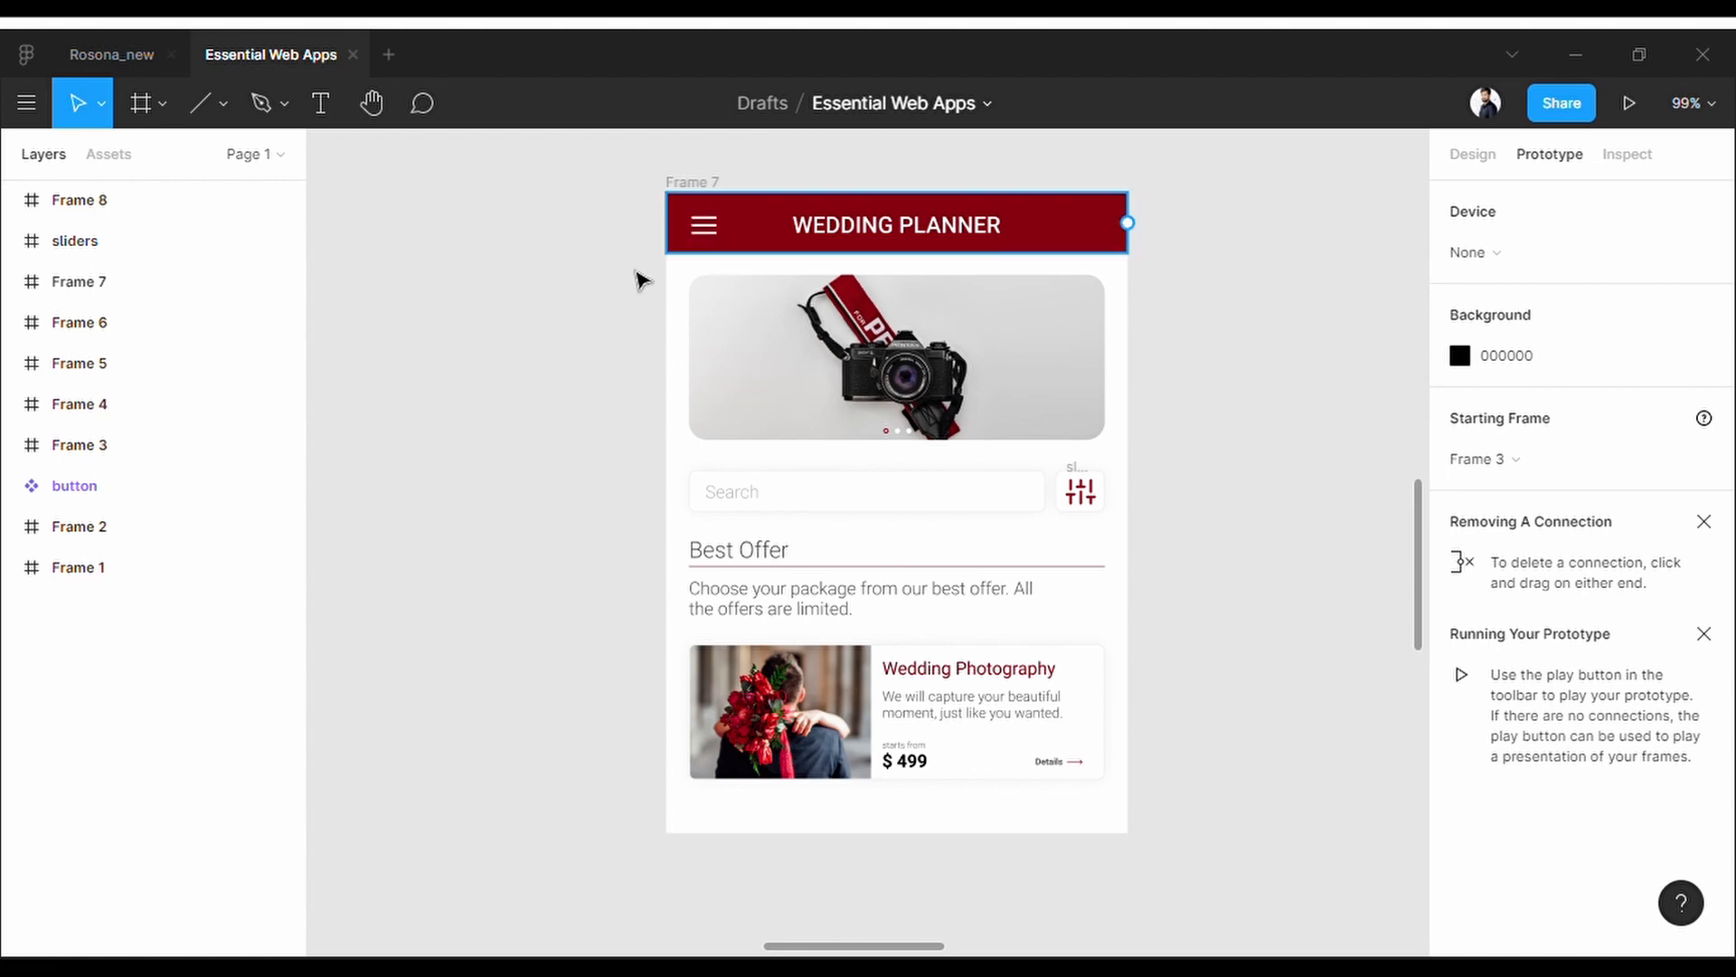
click(642, 293)
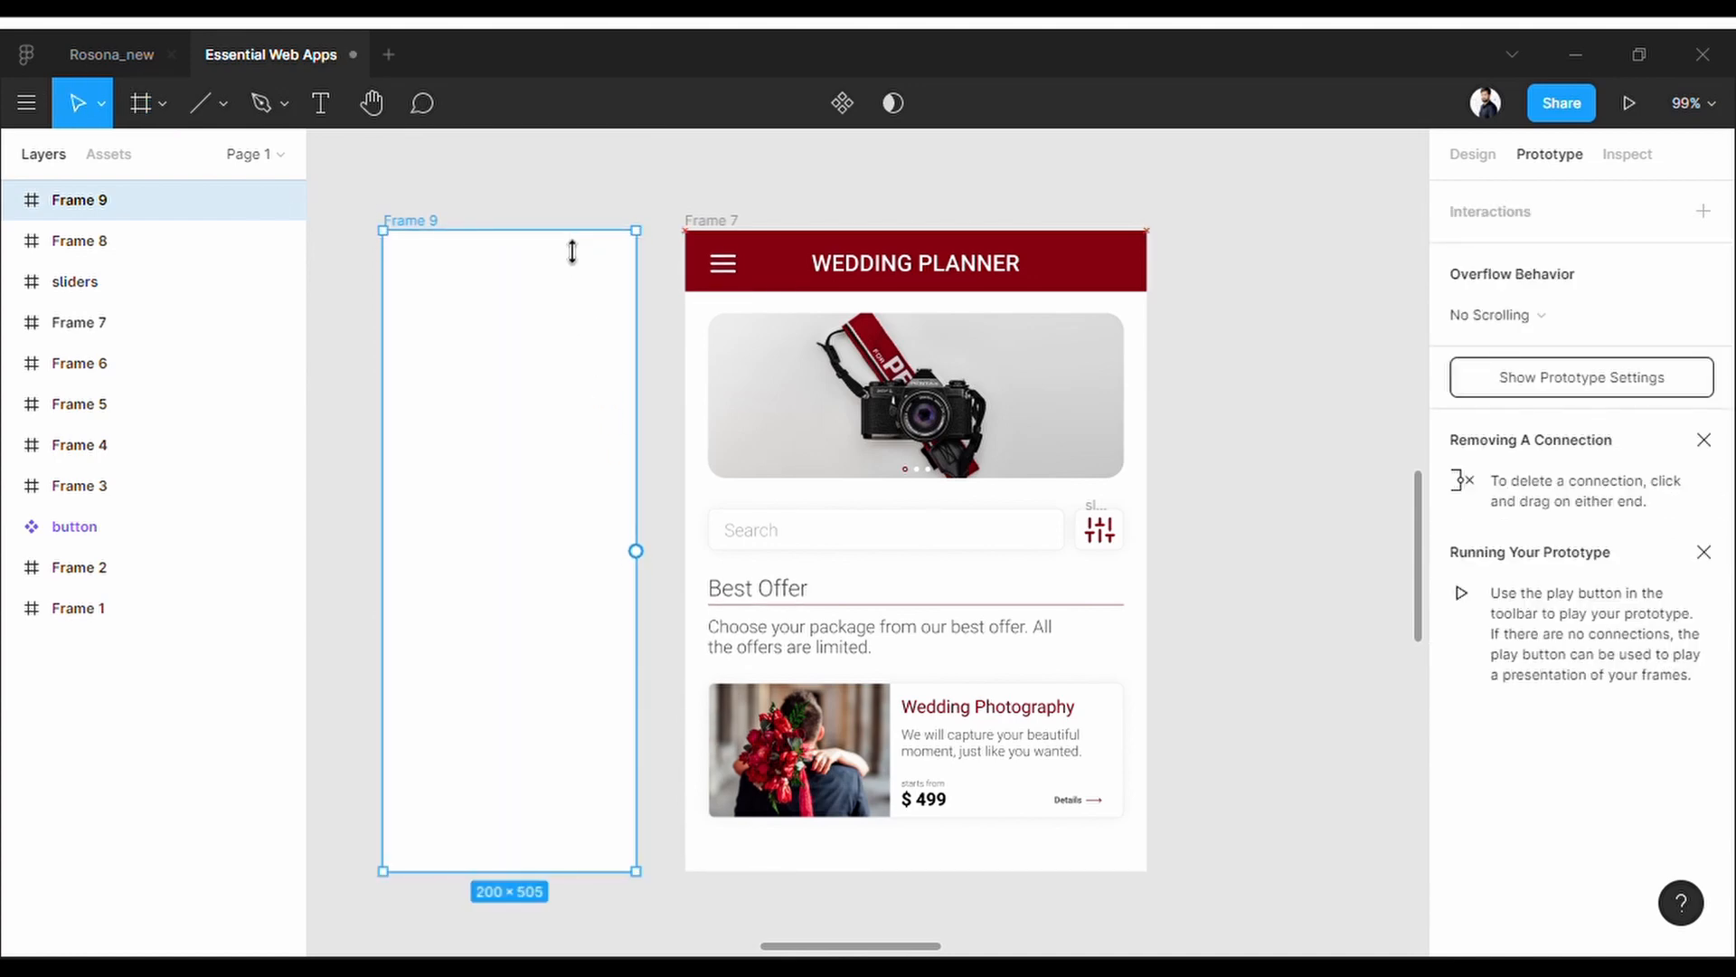
mouse_move(636, 550)
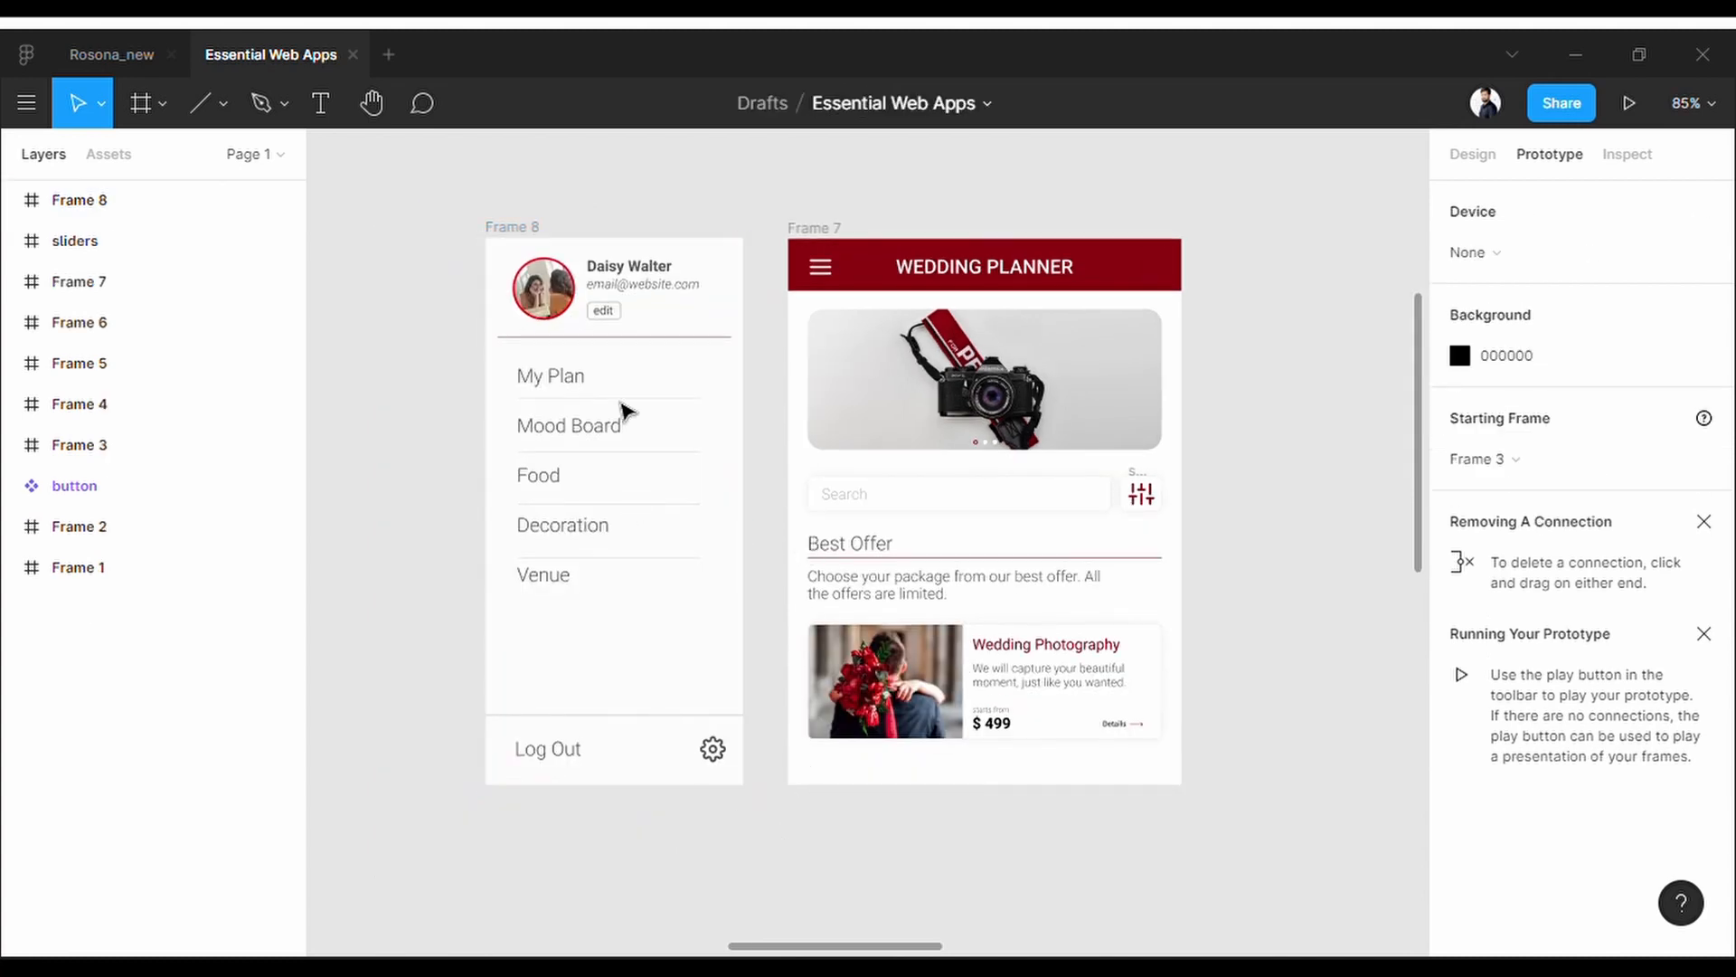
mouse_move(631, 664)
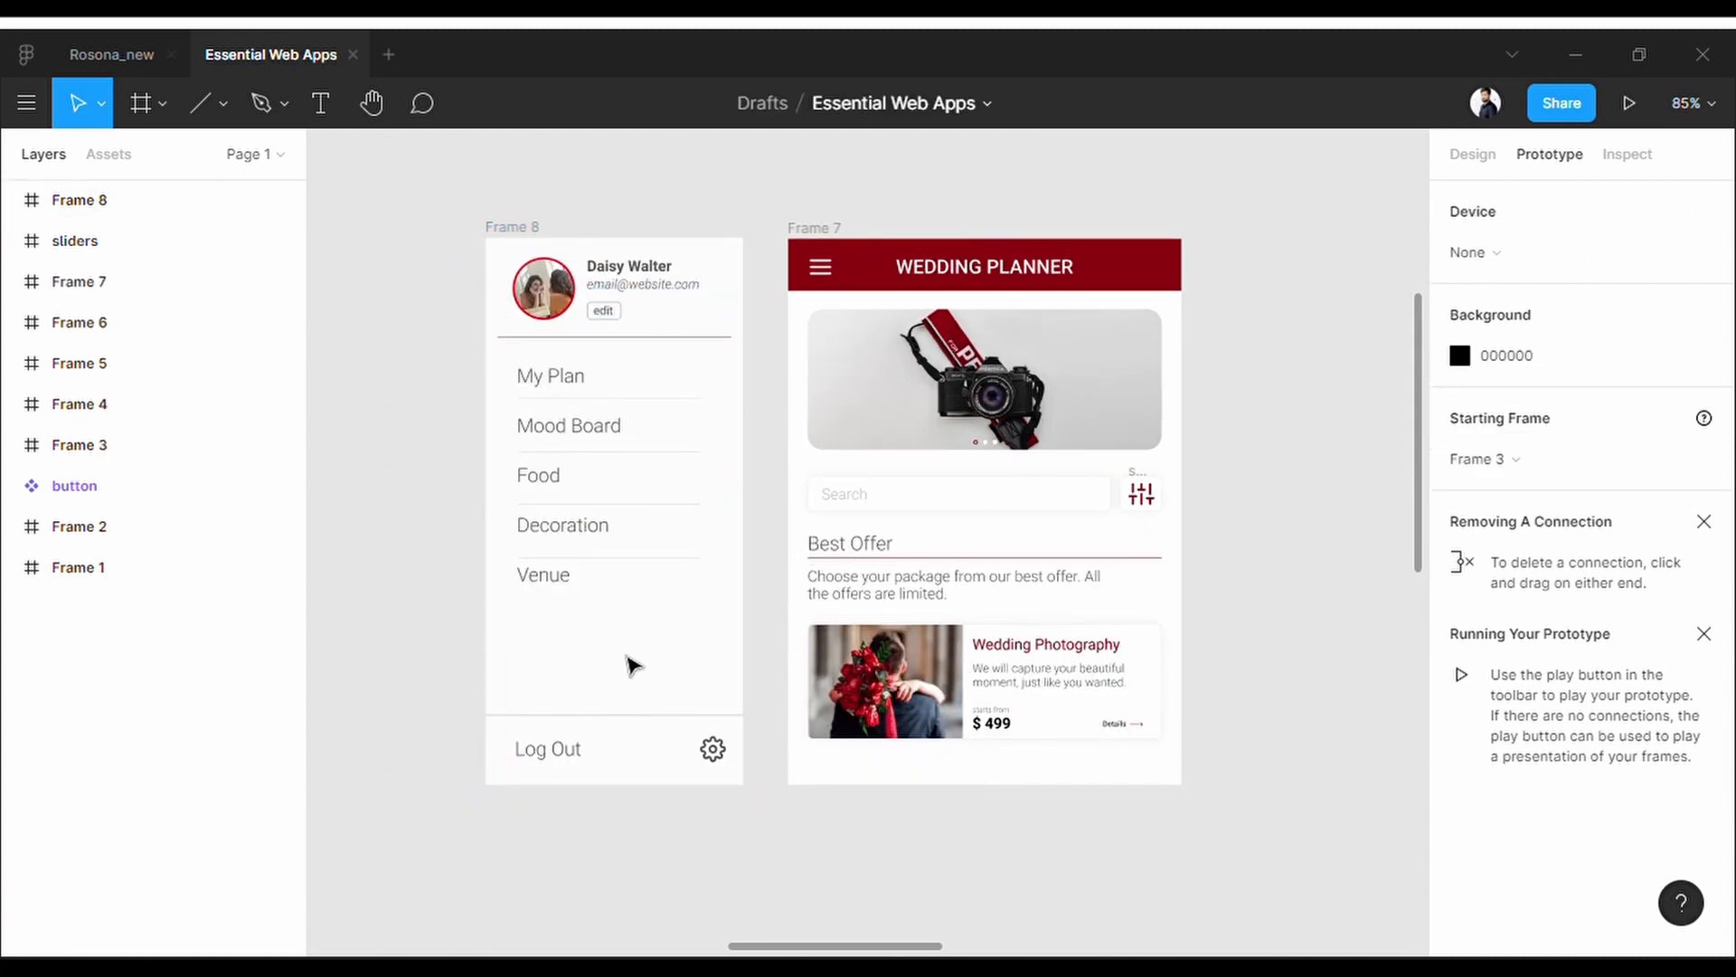
mouse_move(1257, 416)
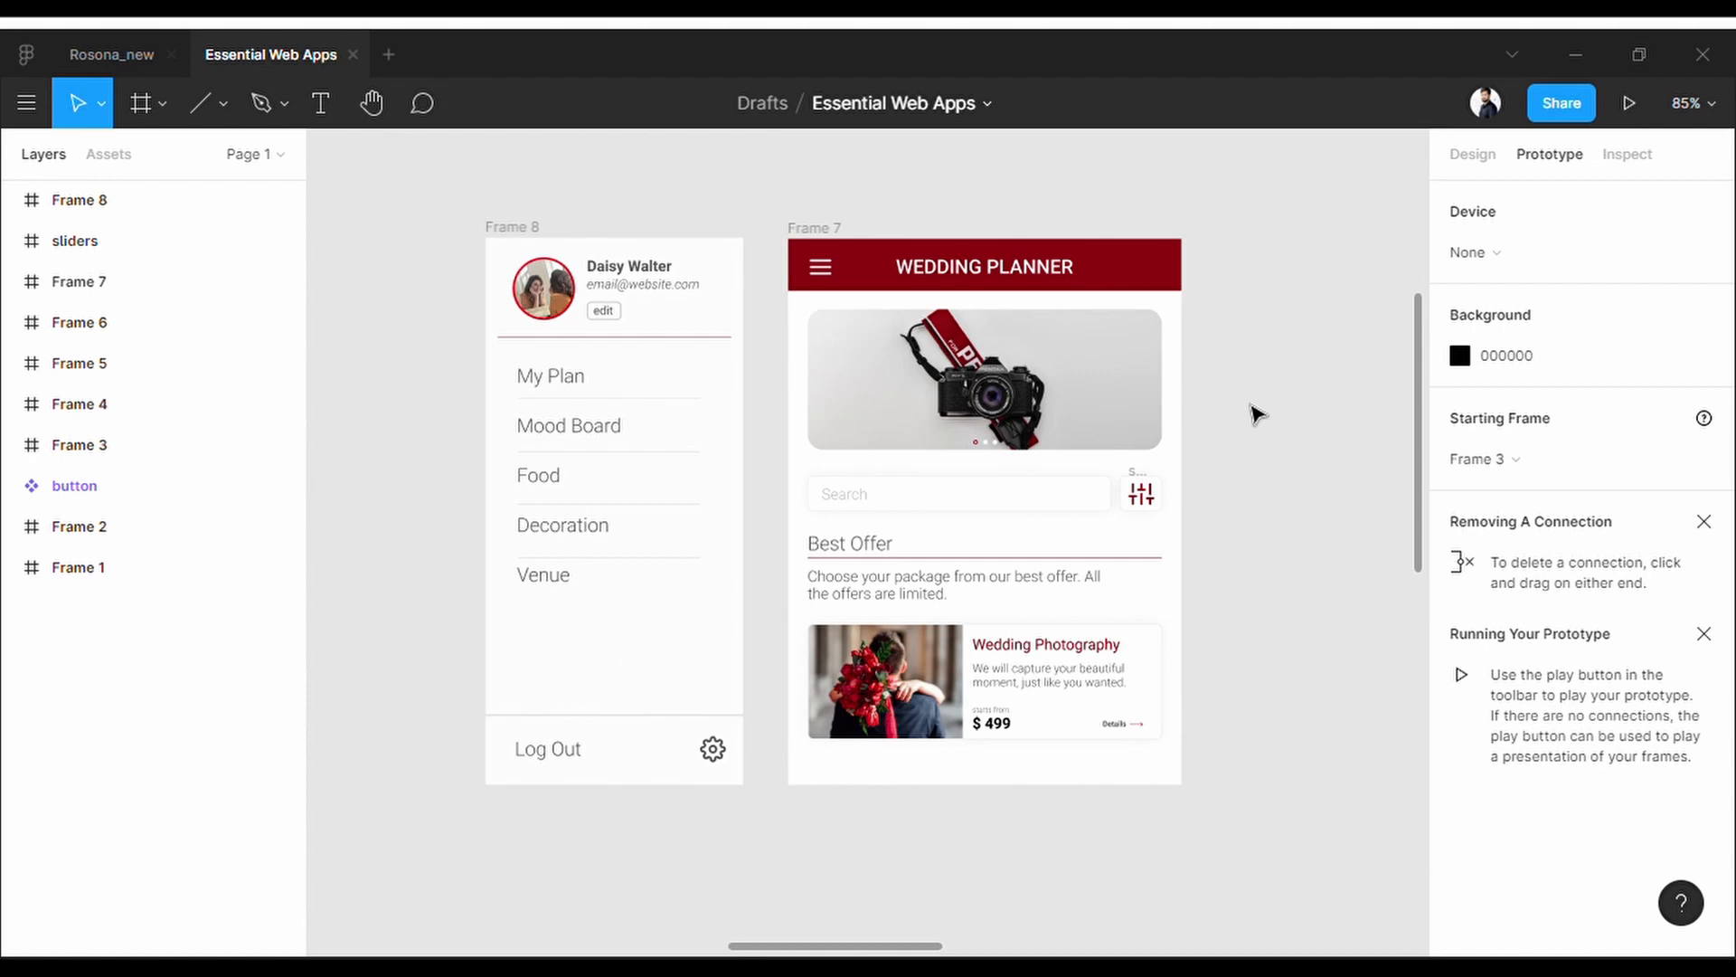
mouse_move(1550, 153)
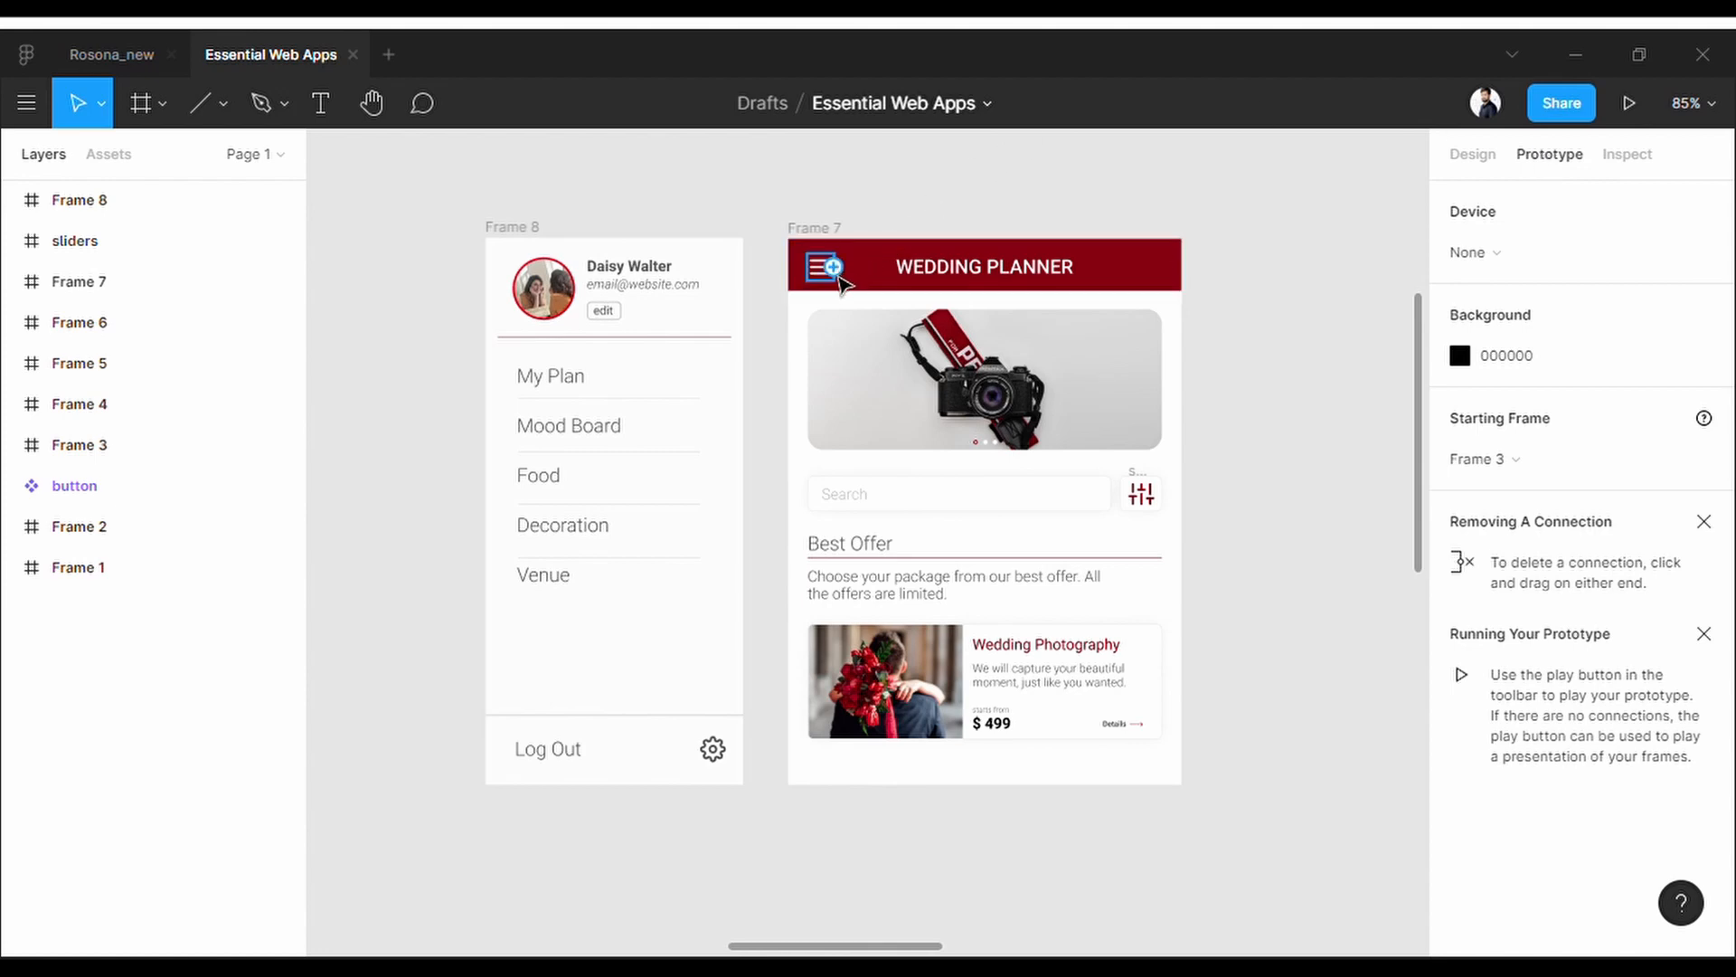
- Link the hamburger icon to Frame 8 with an Open Overlay click interaction
click(823, 270)
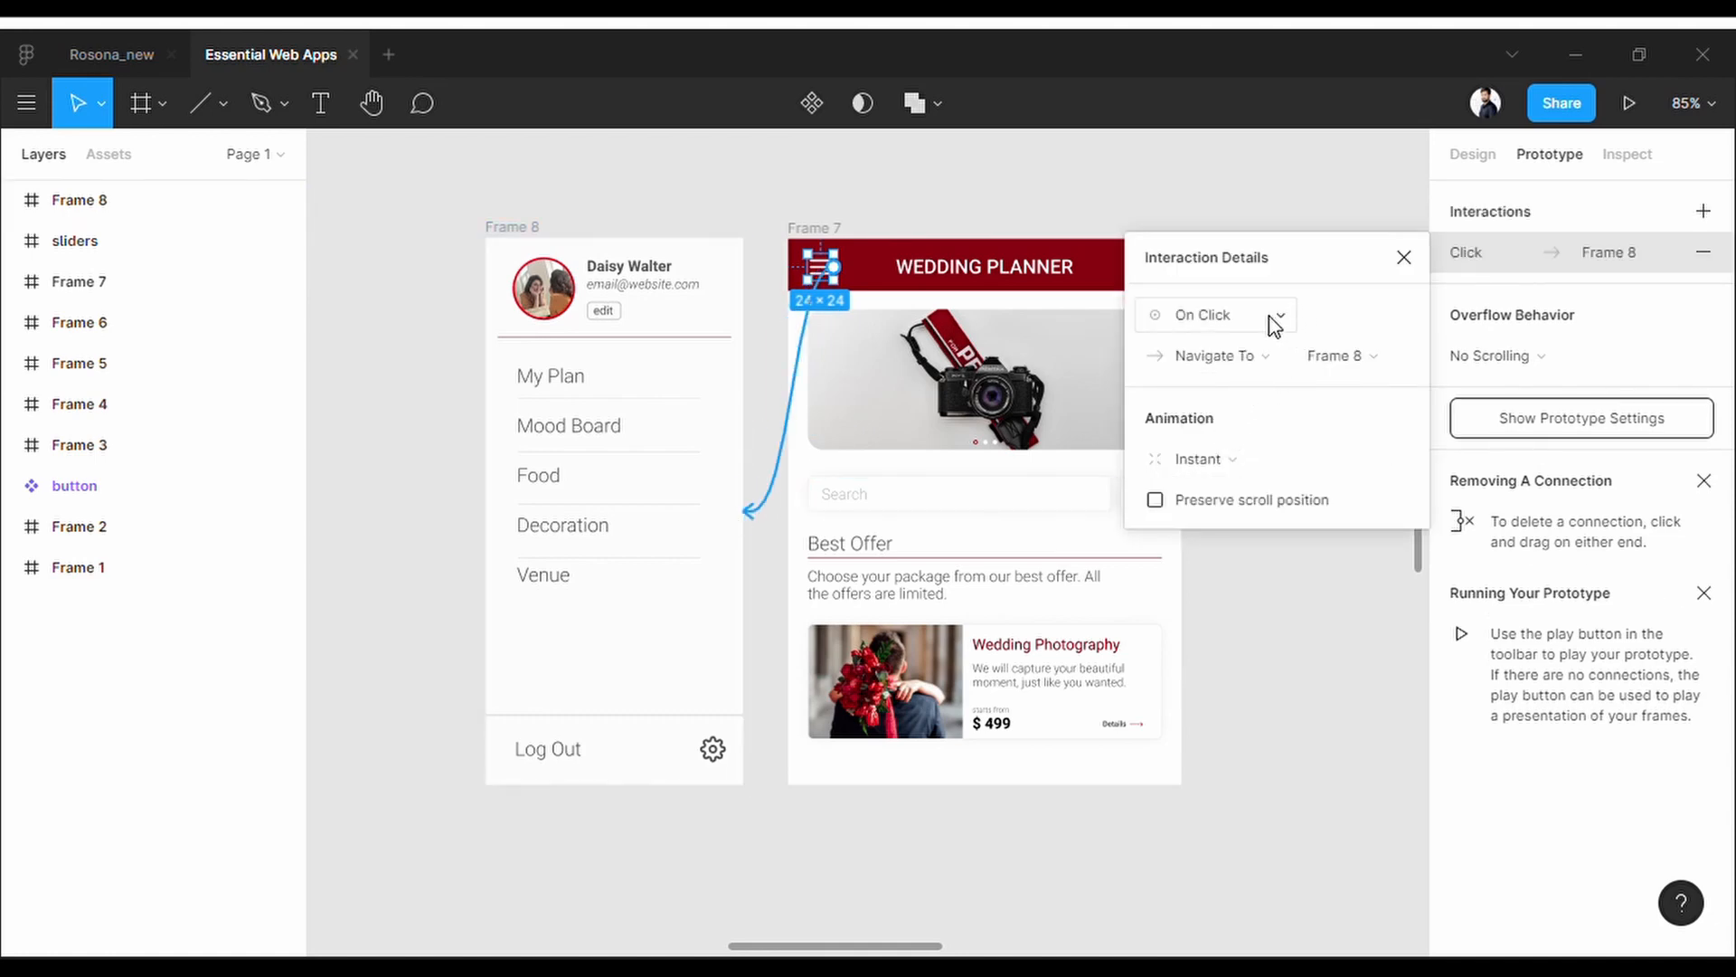
click(1215, 315)
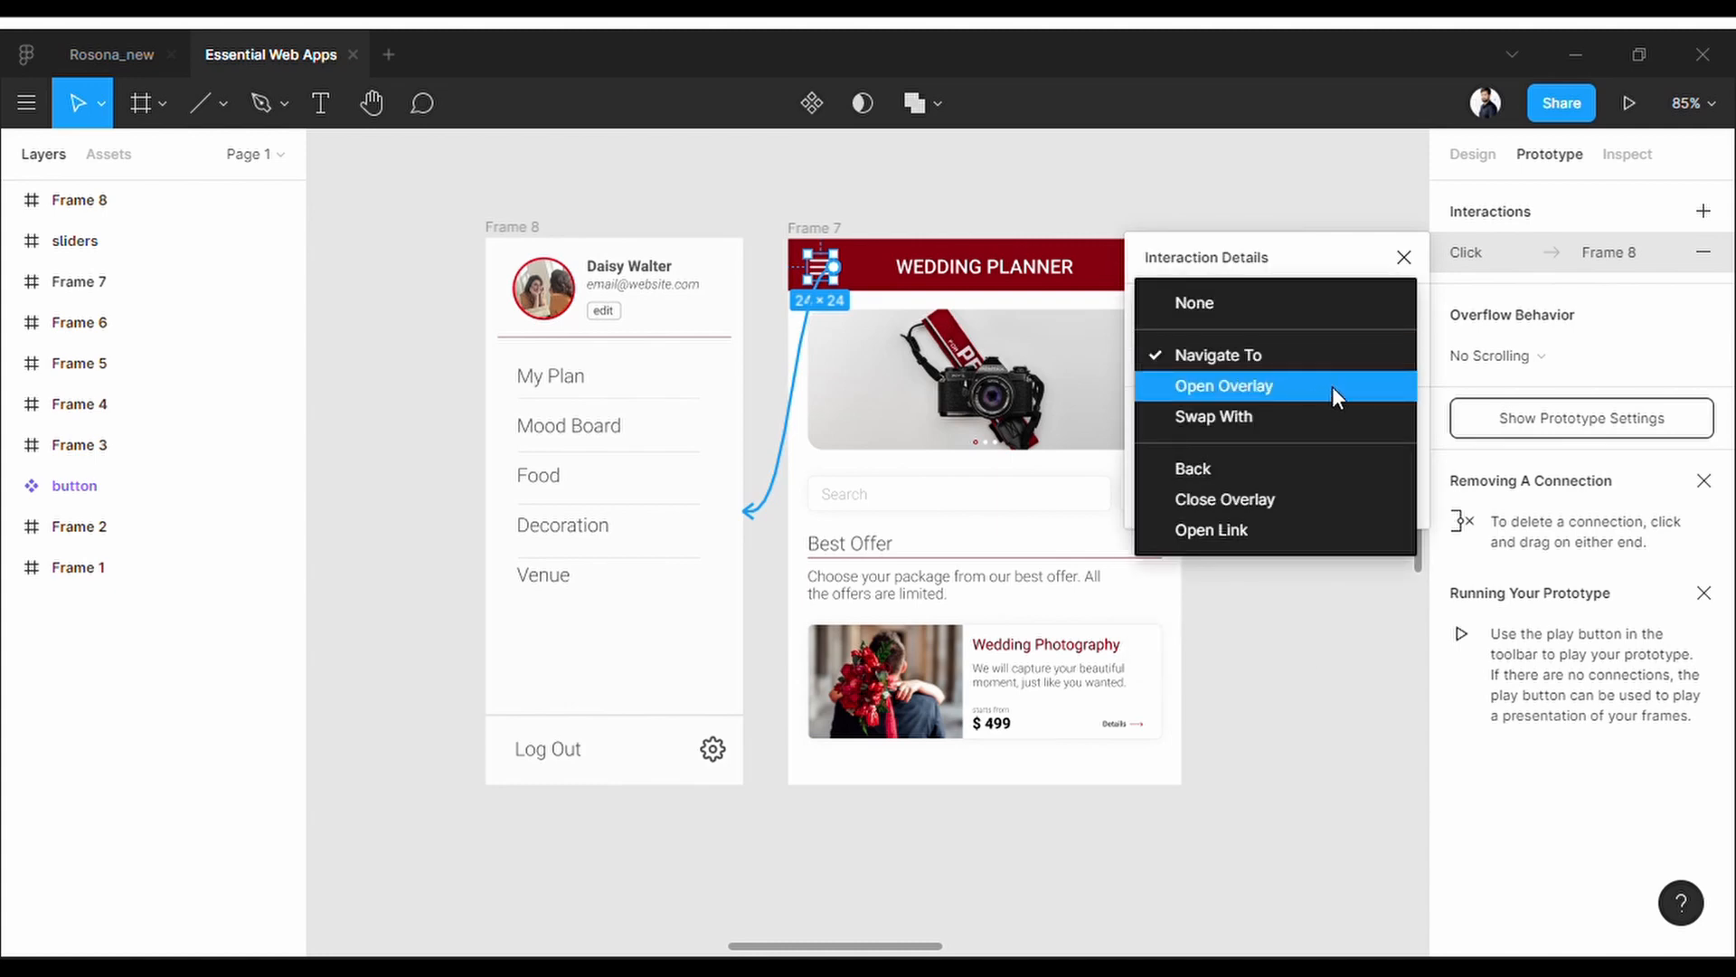
click(1224, 385)
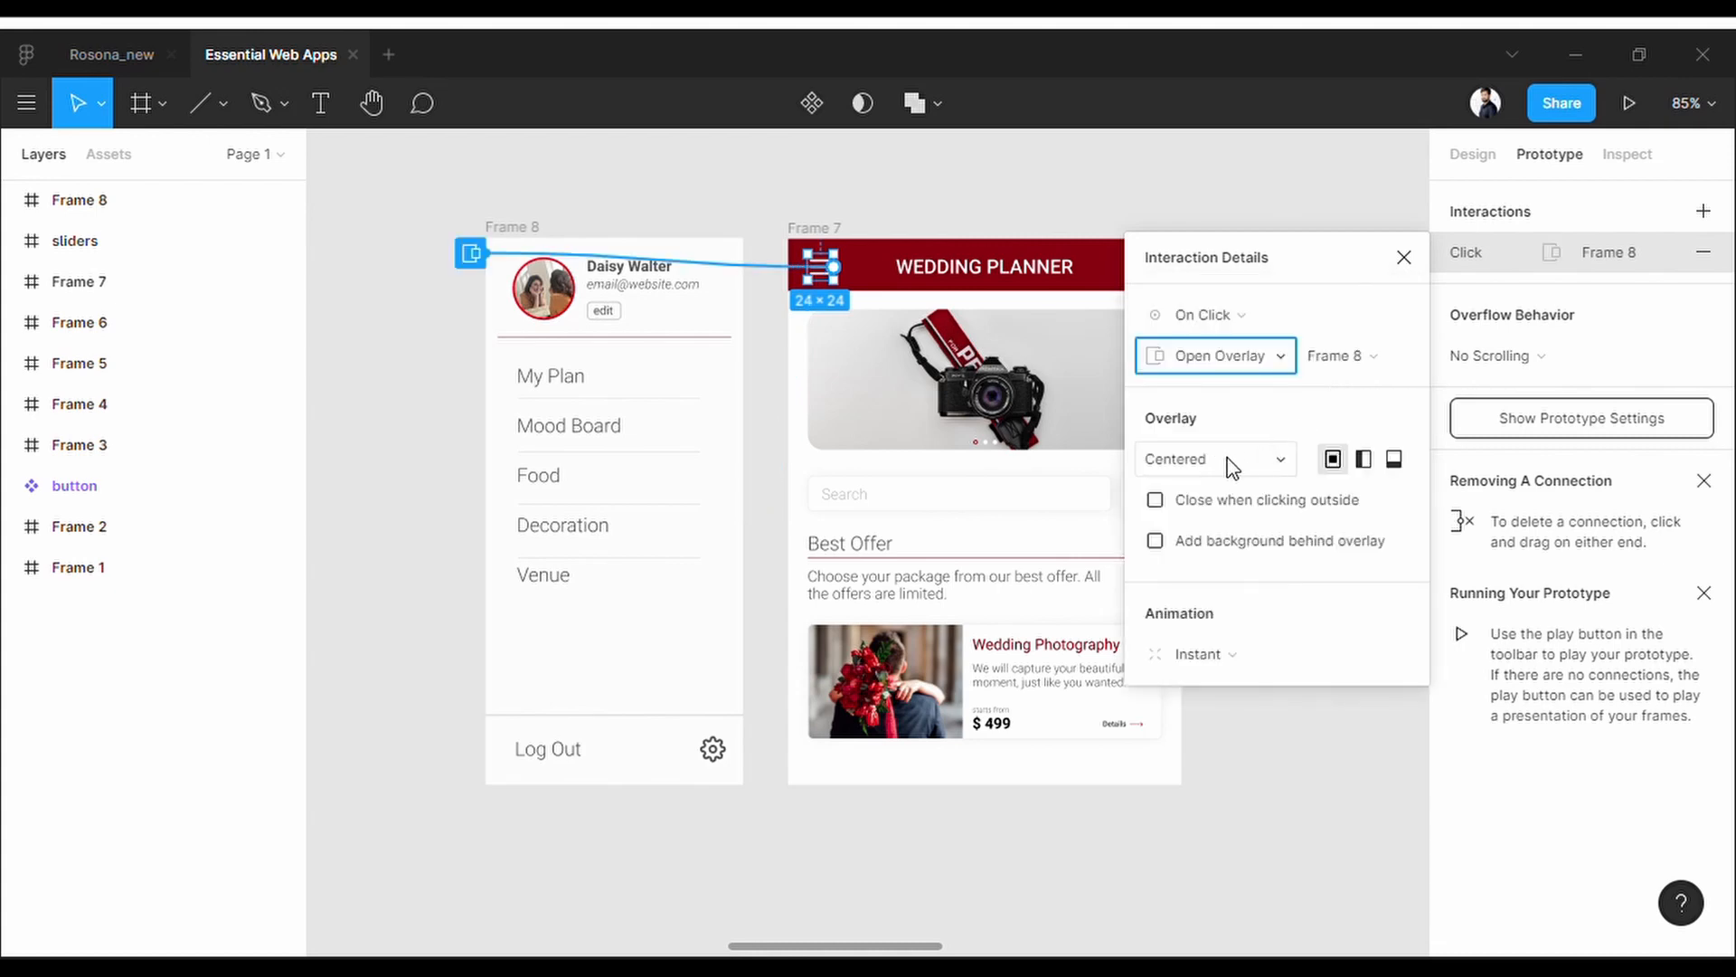
- Set the Frame 8 overlay position to Manual after trying left and centered alignment
click(1363, 458)
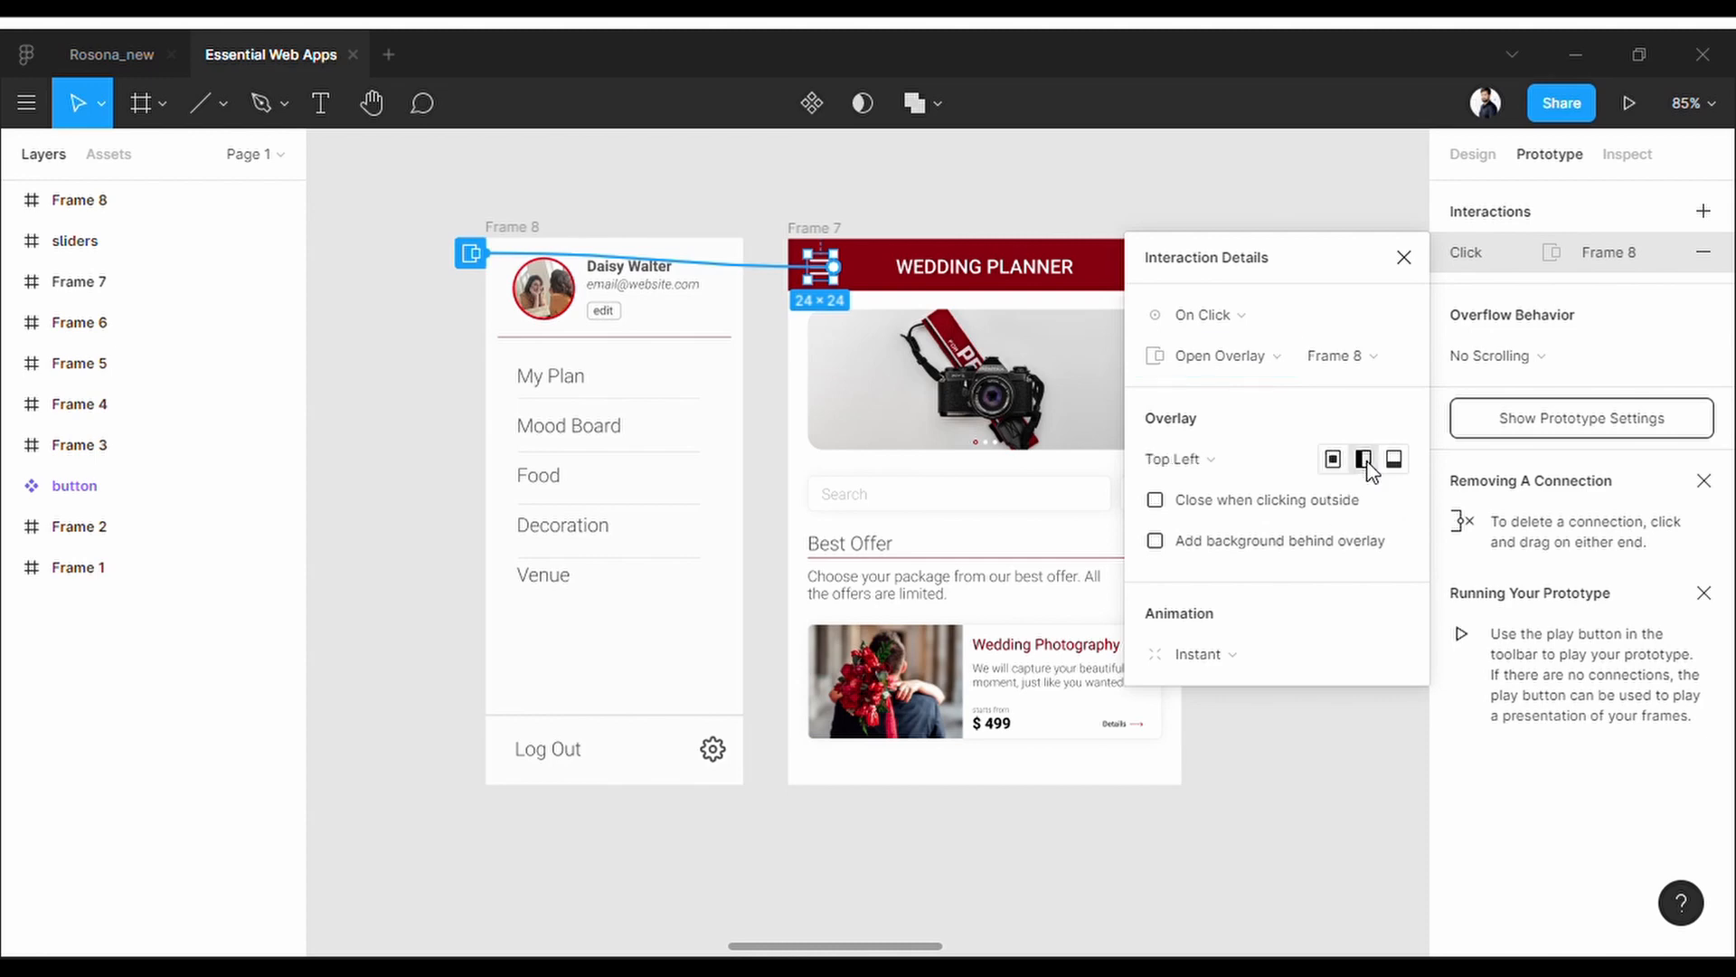
click(1333, 457)
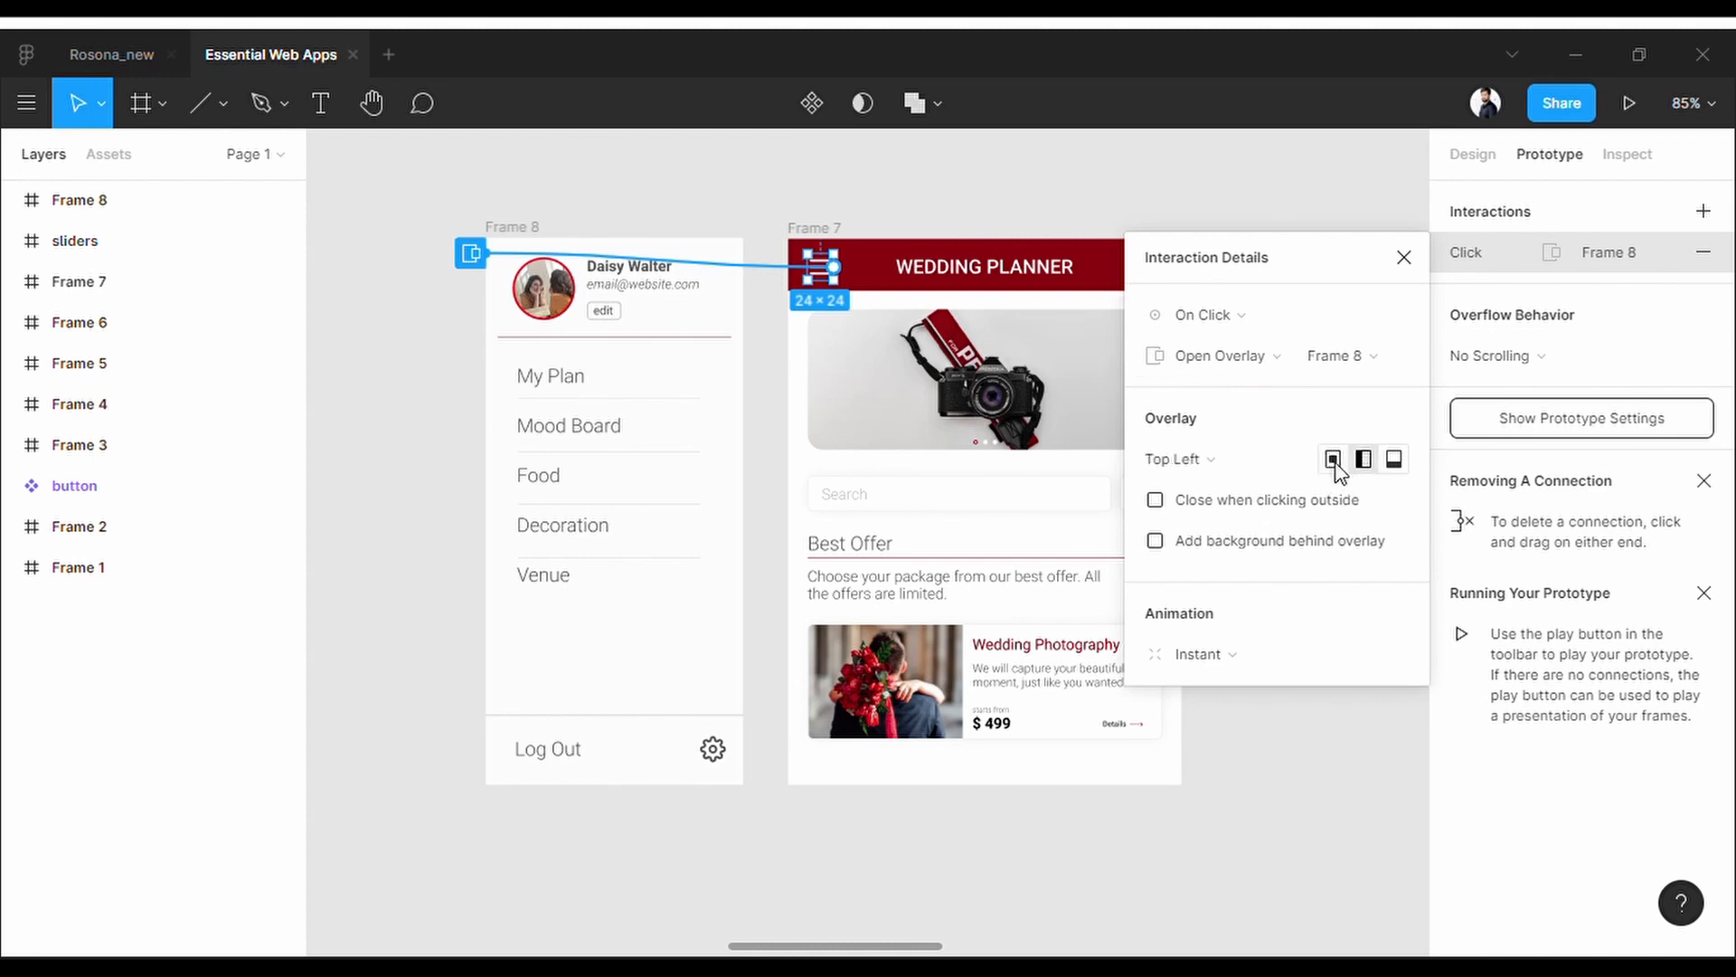
click(1177, 457)
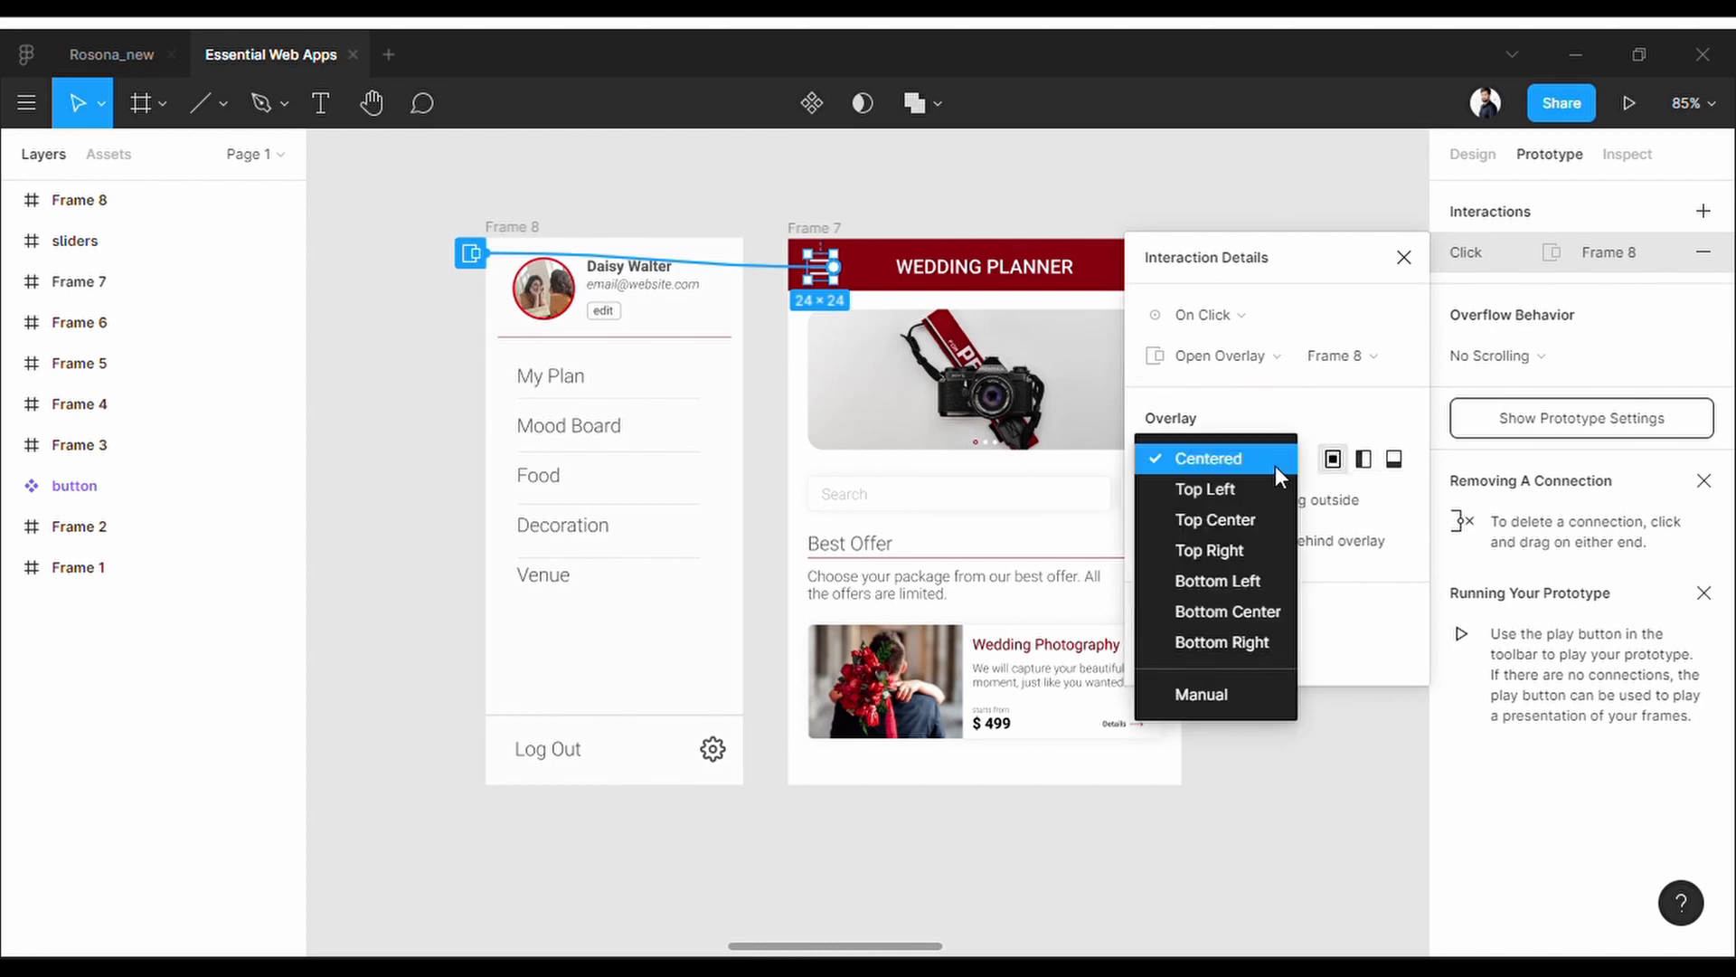
mouse_move(1252, 704)
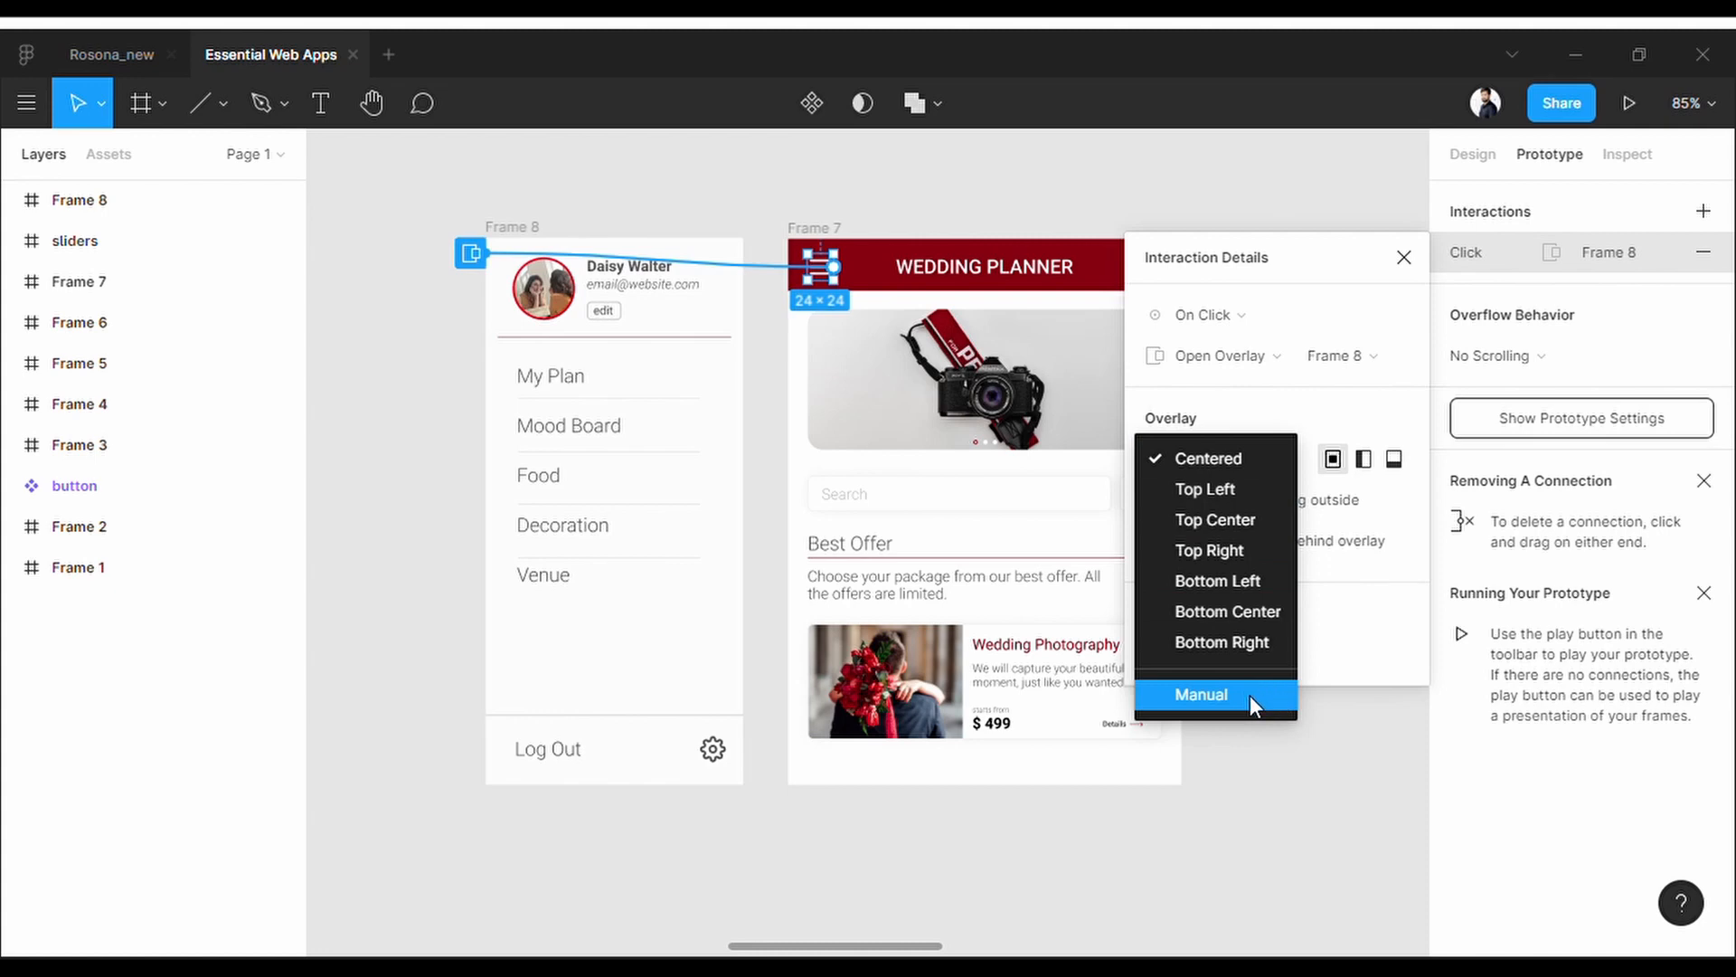
click(1201, 694)
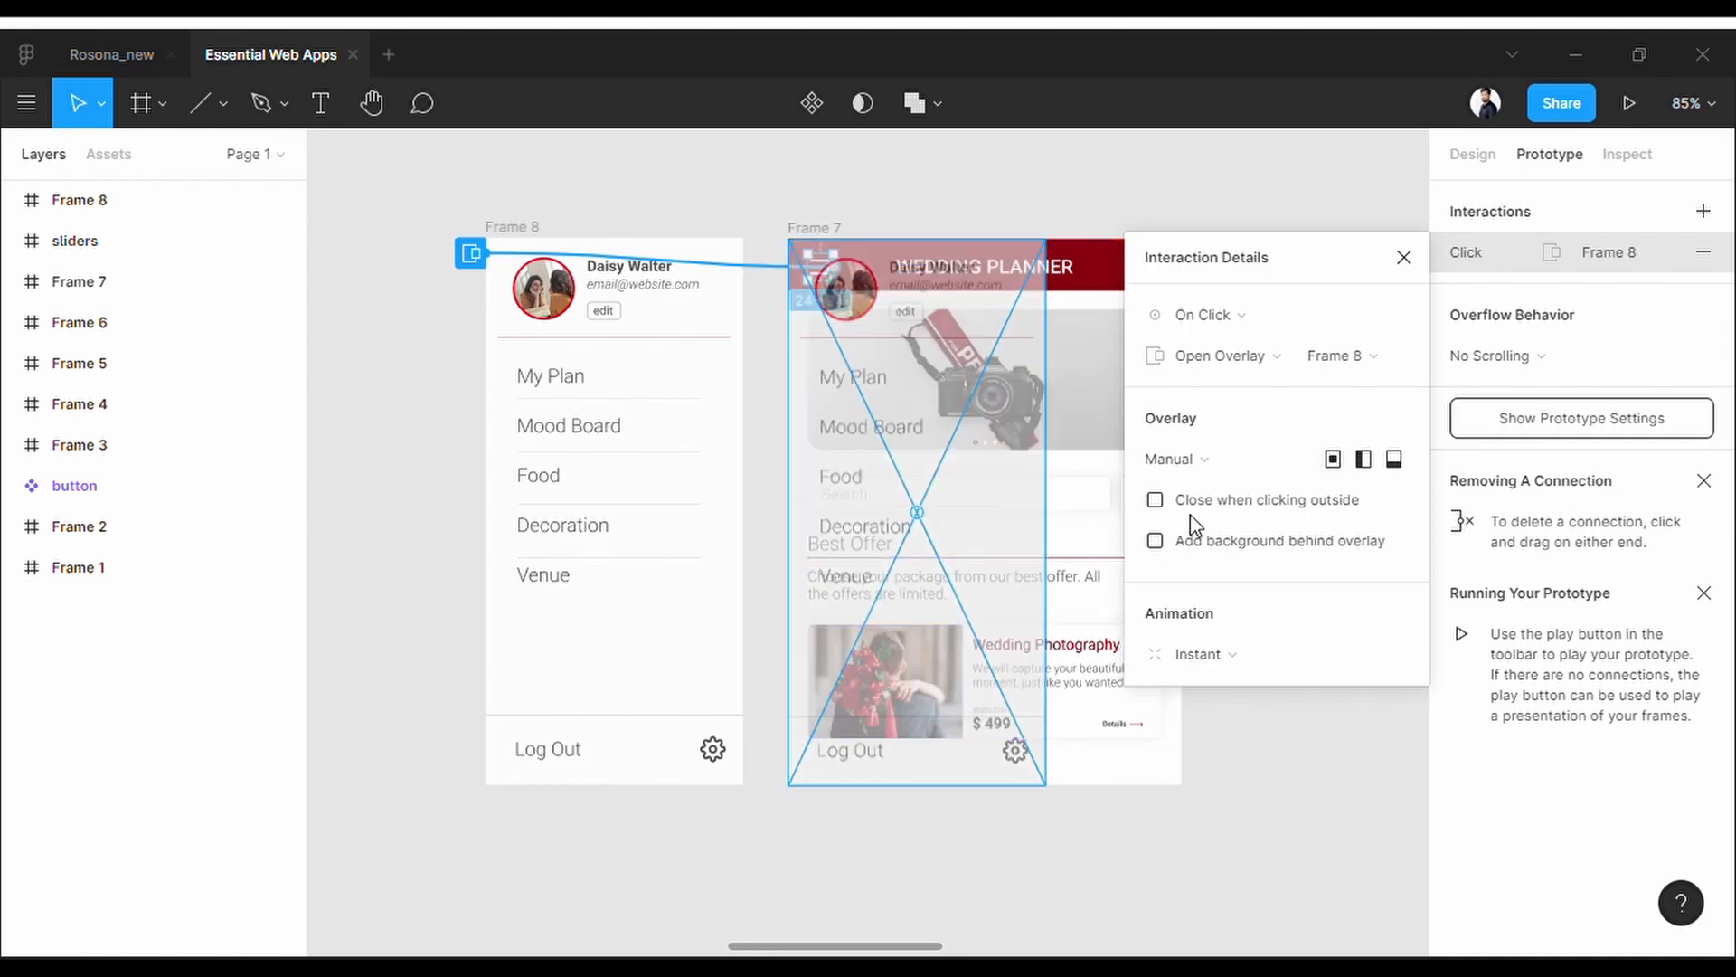
mouse_move(1284, 521)
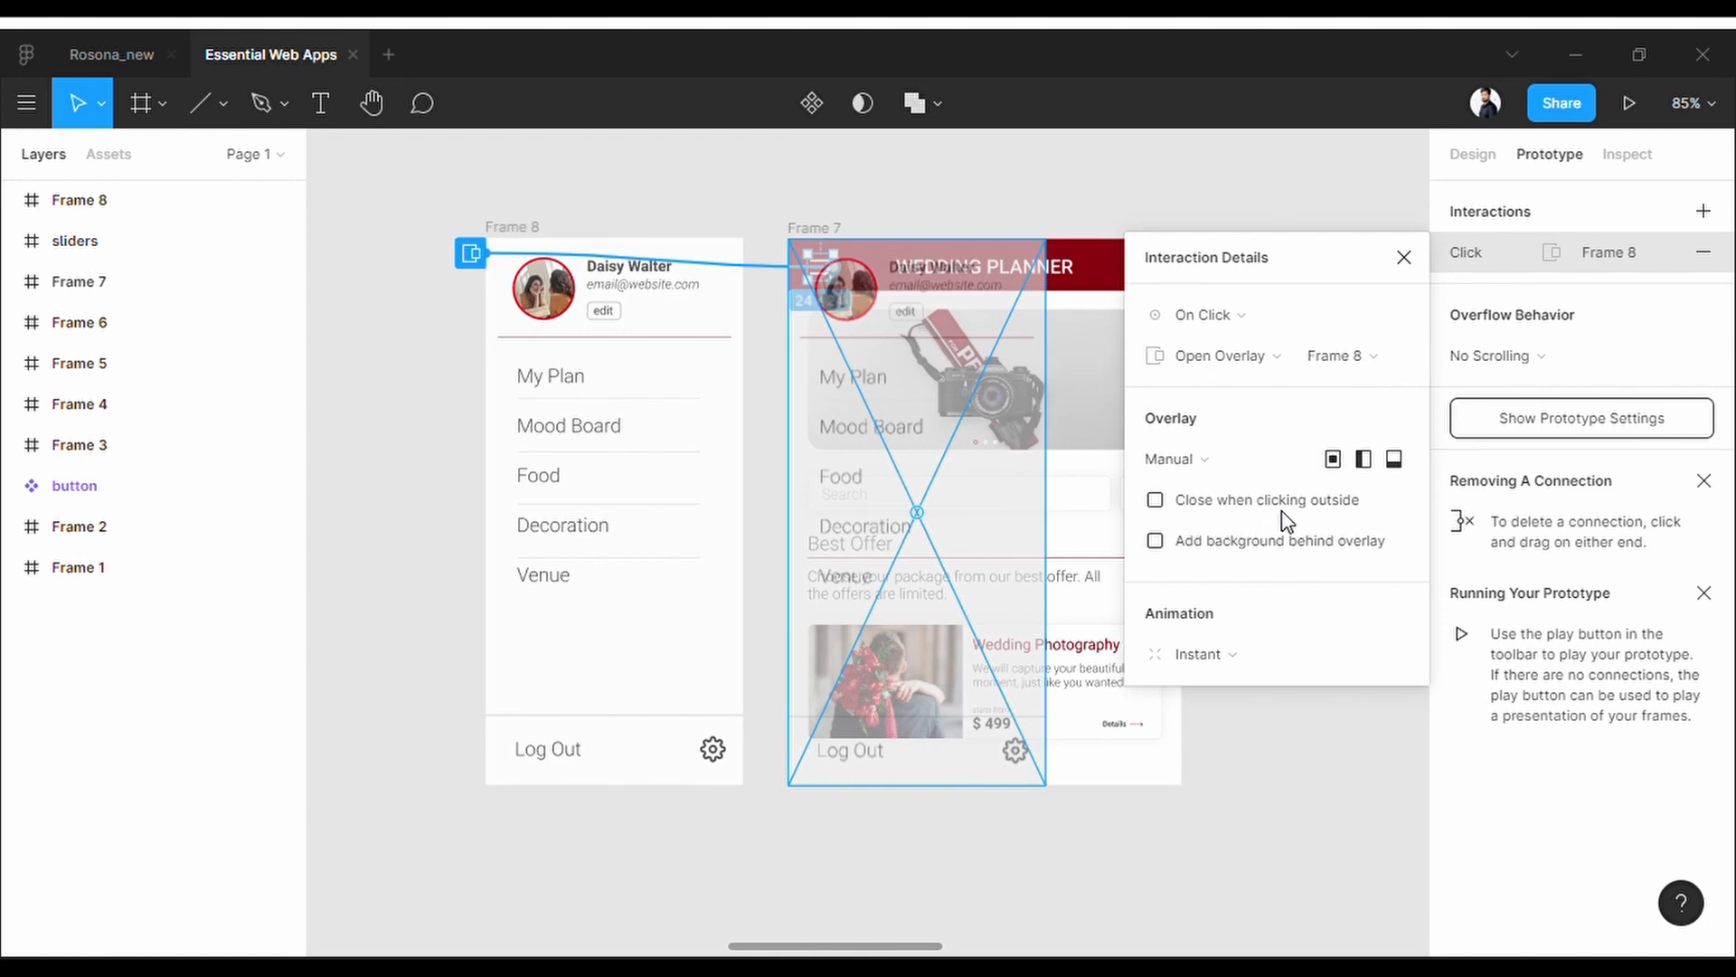
- Enable Close when clicking outside and a 20% black background behind the overlay
click(1155, 499)
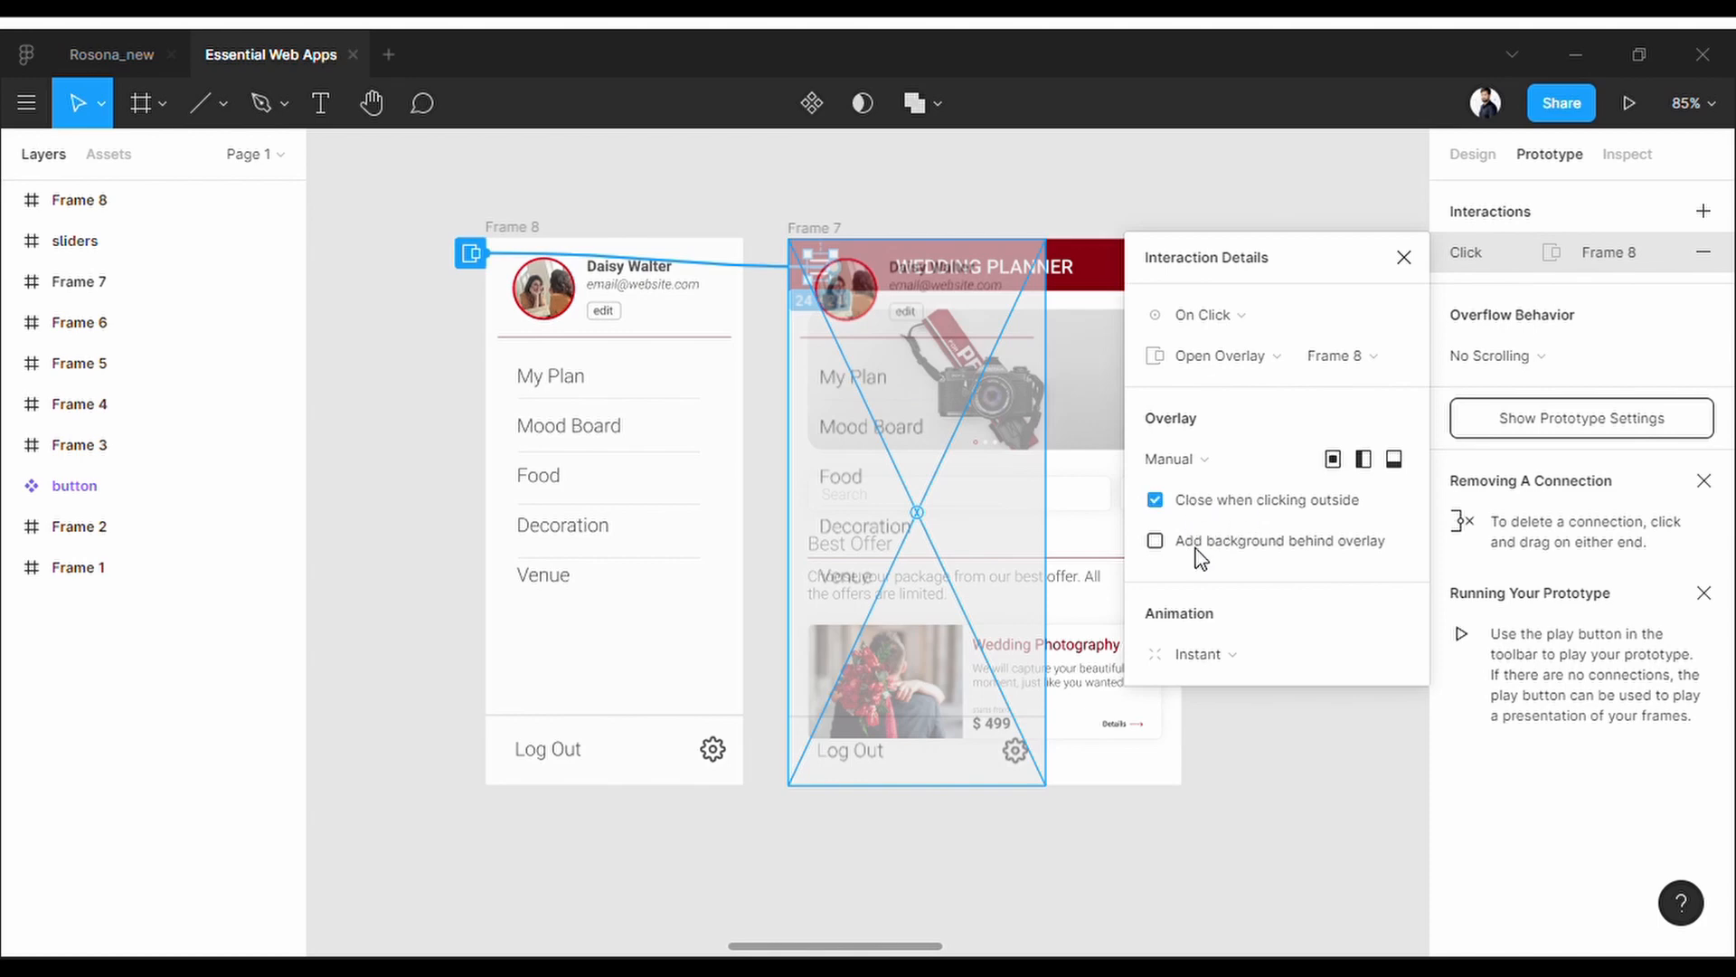
mouse_move(1237, 563)
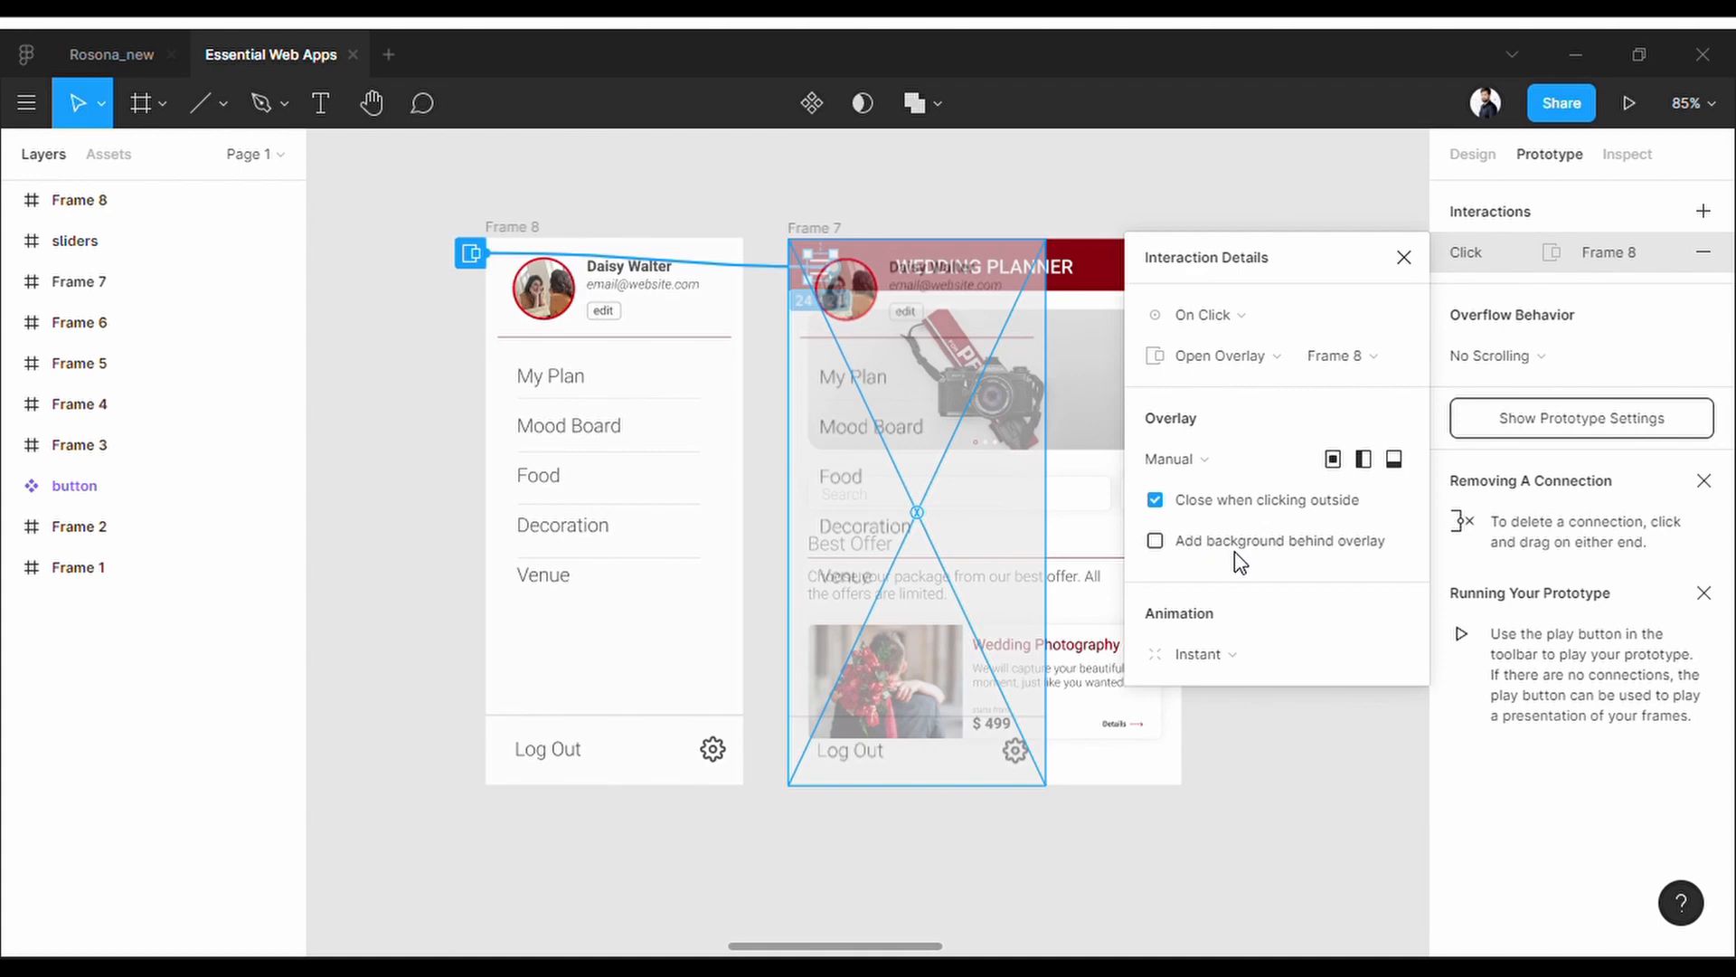
click(1156, 541)
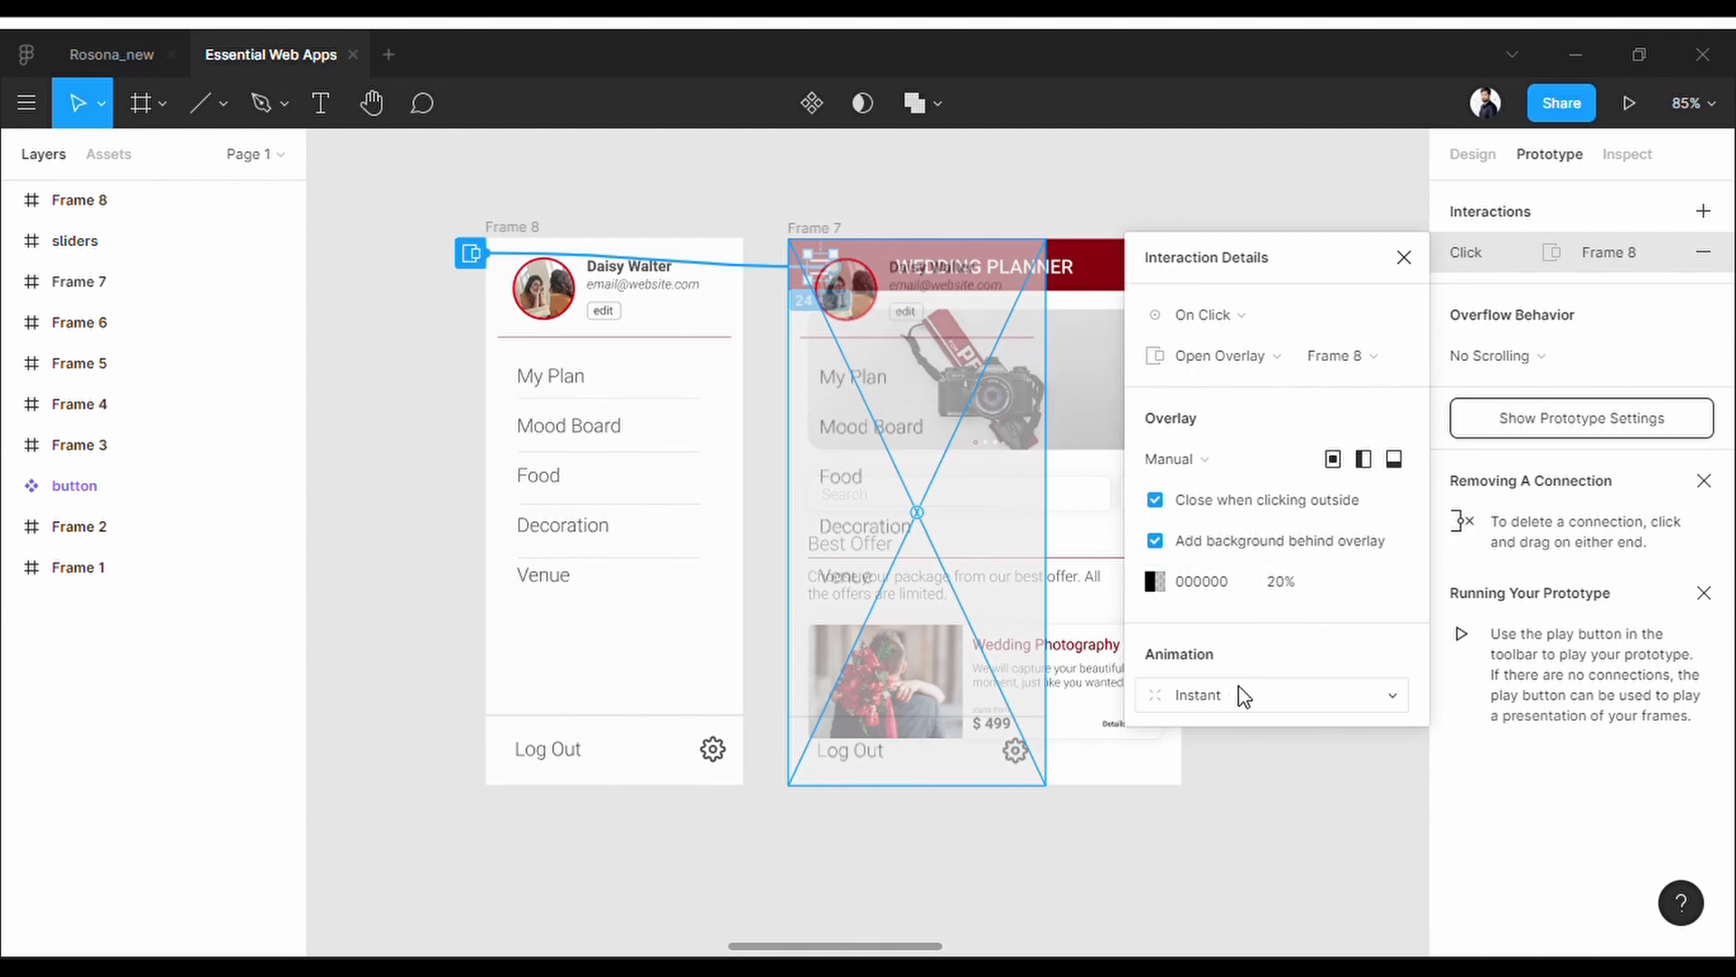
- Animate the overlay with Move In from the left, eased in and out over 300 ms
click(1271, 694)
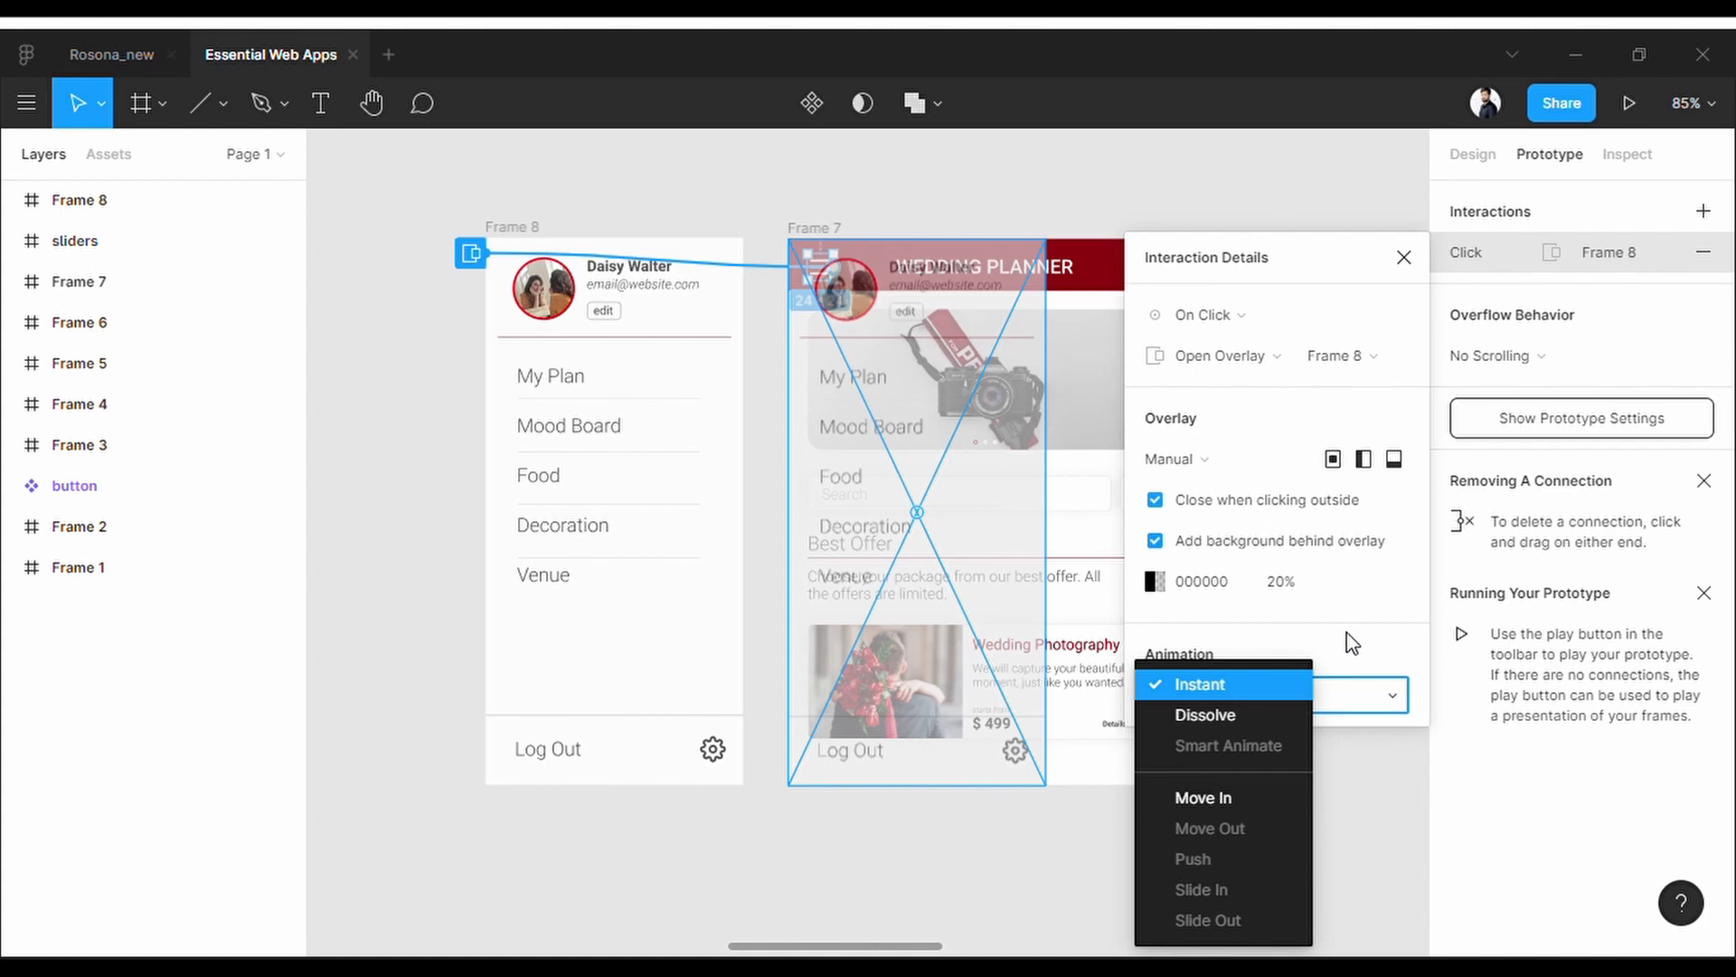
mouse_move(1203, 798)
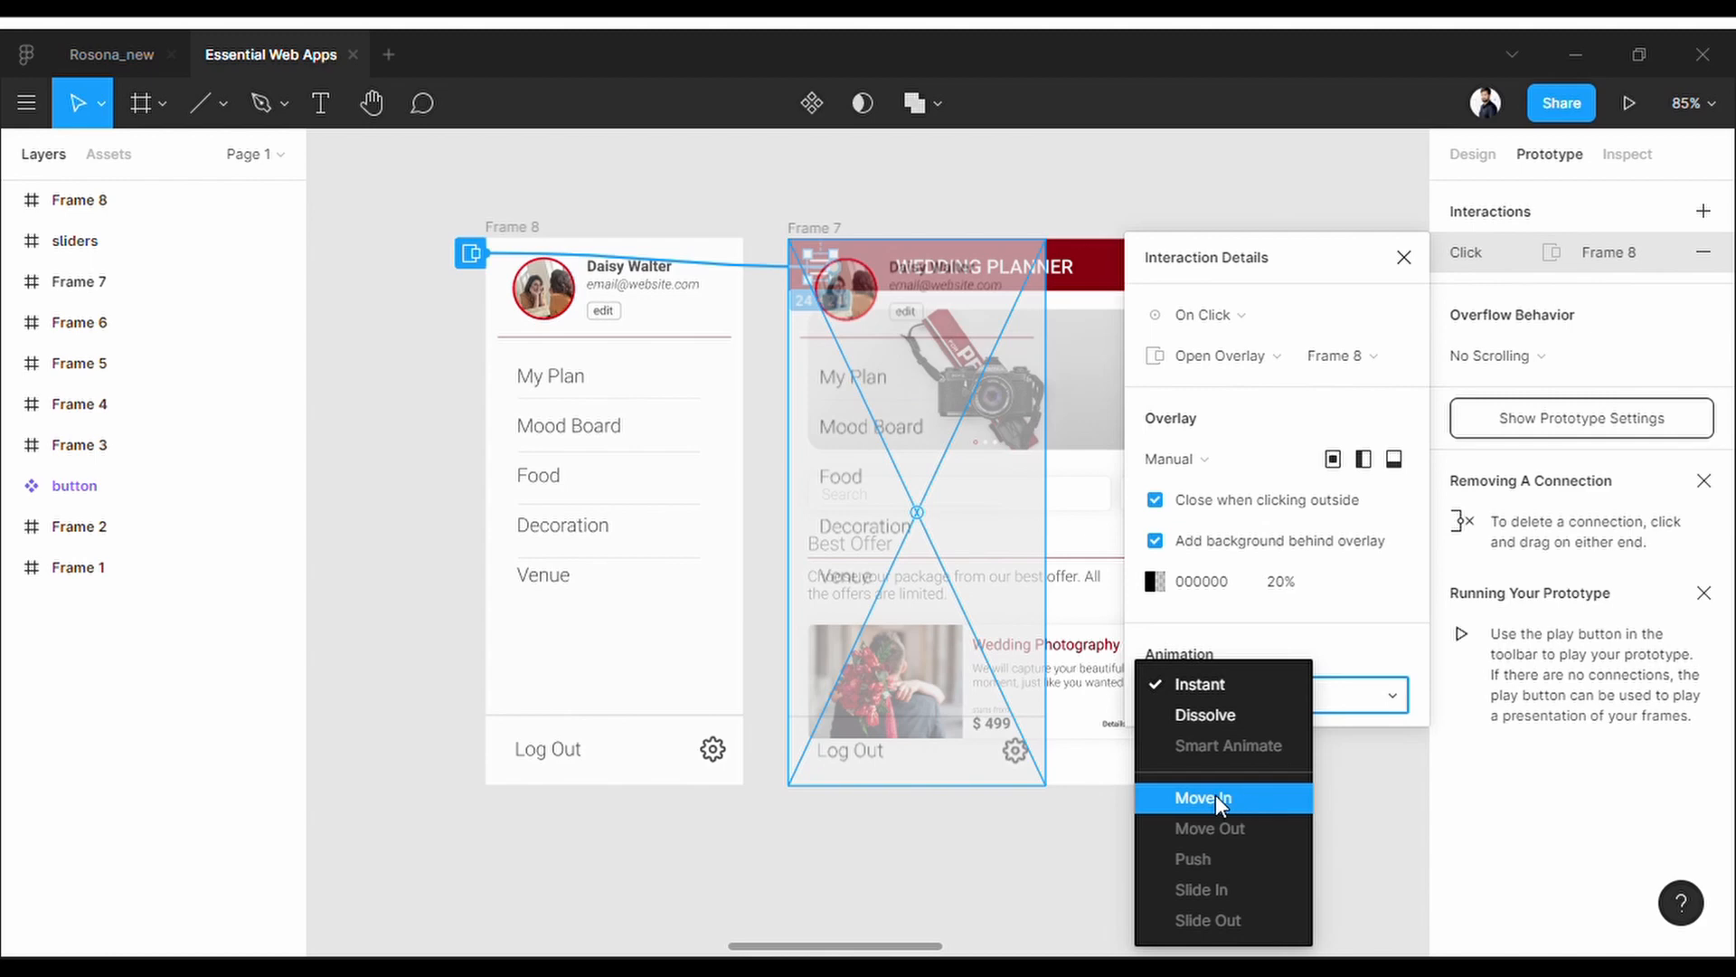
click(1203, 798)
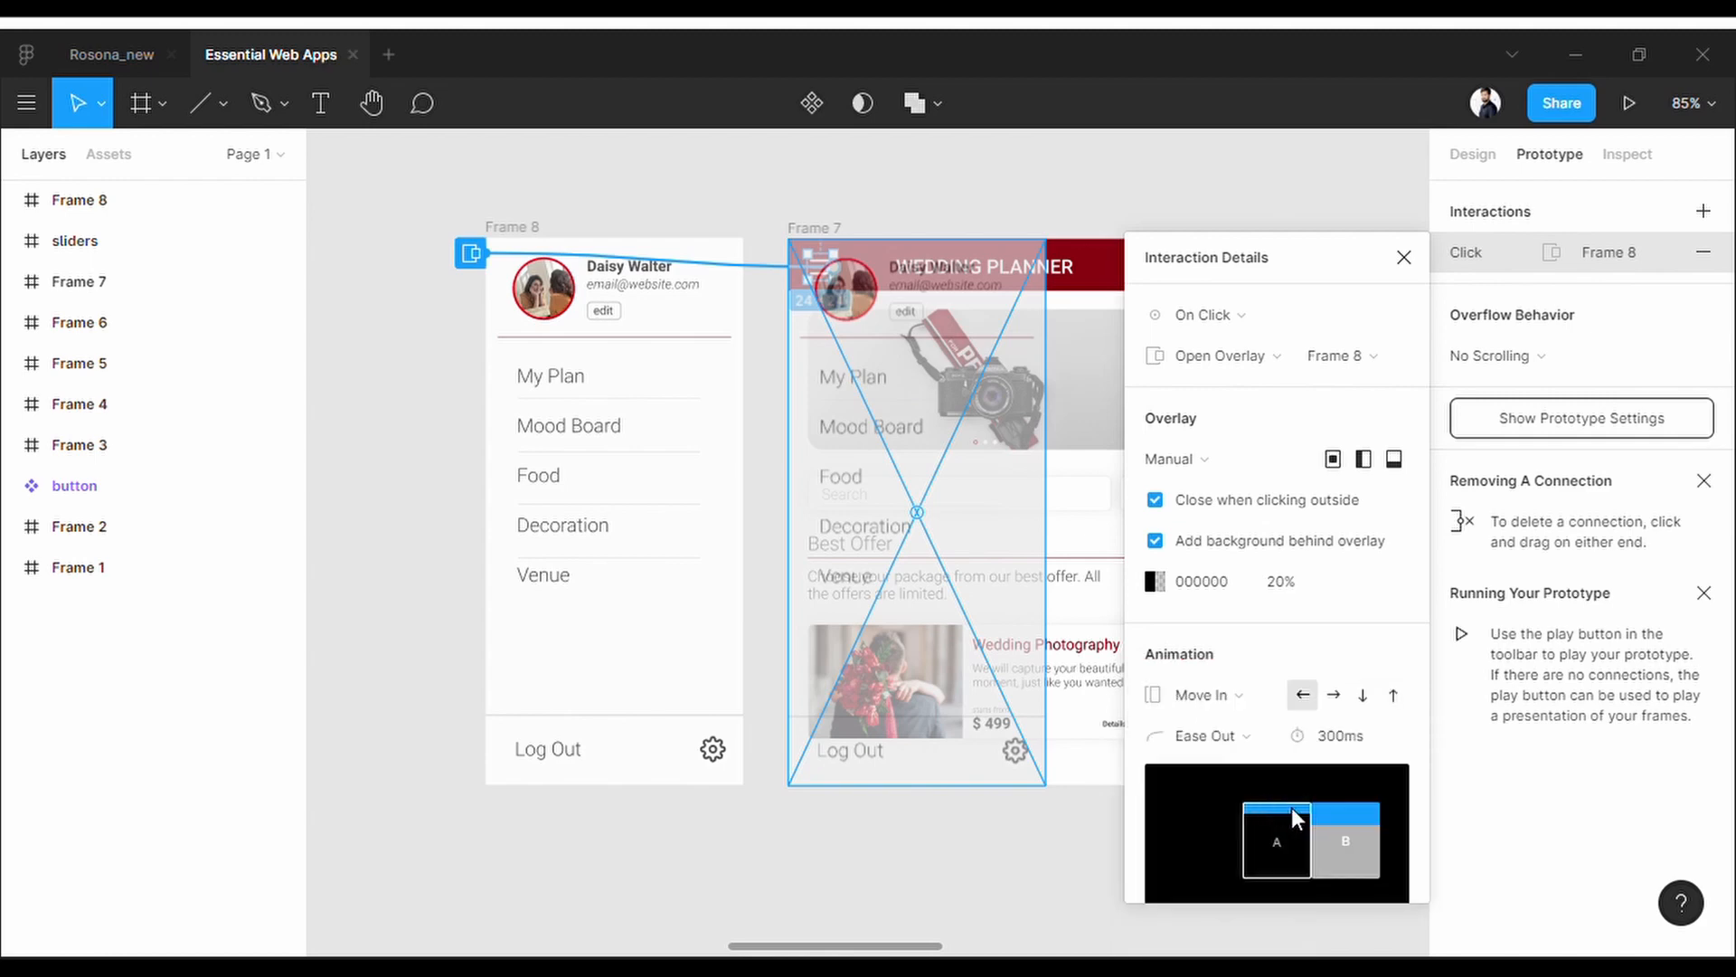
click(1332, 694)
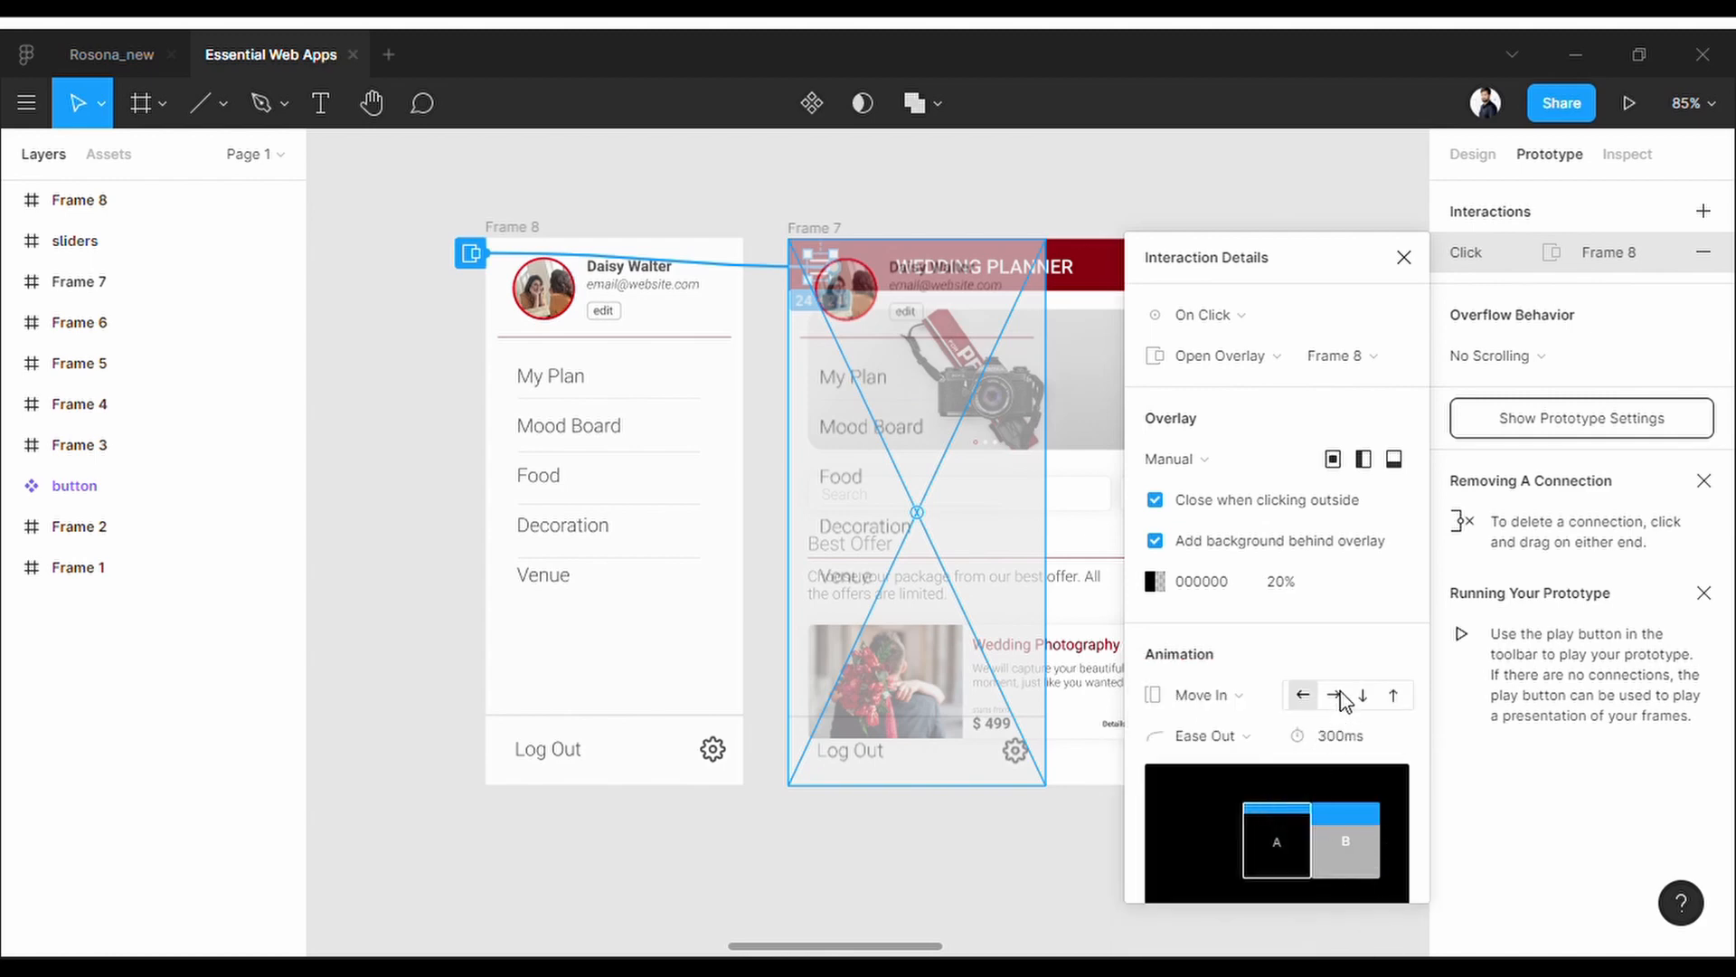
click(1333, 694)
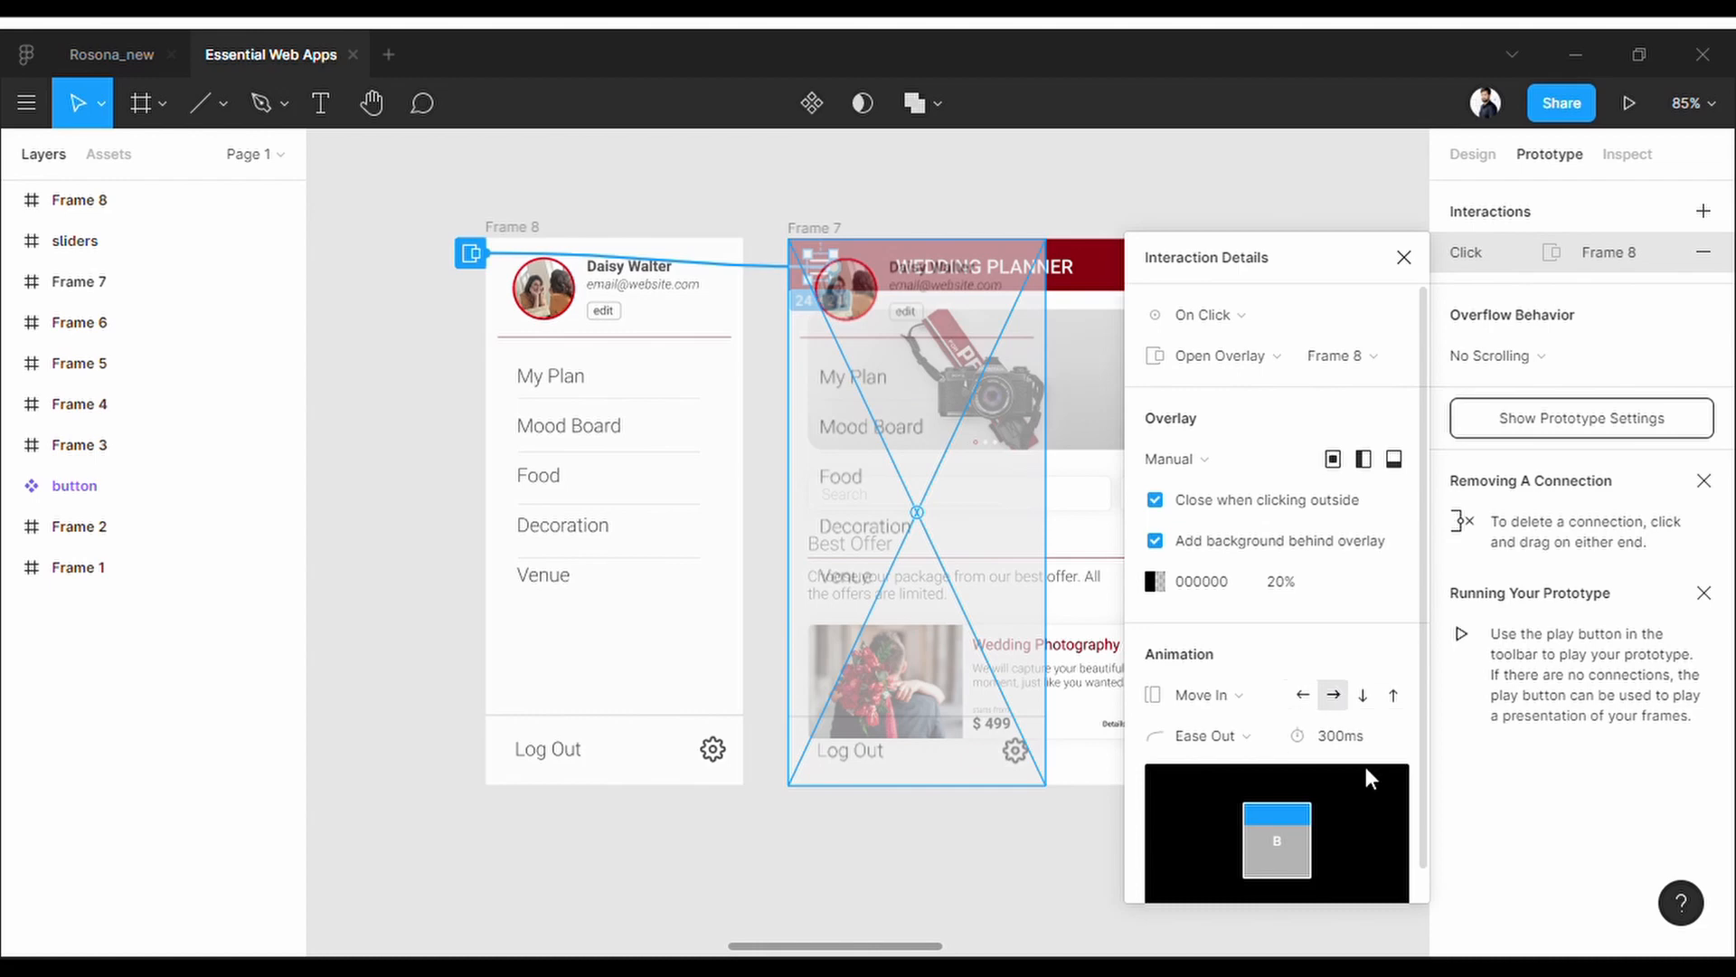
click(1207, 736)
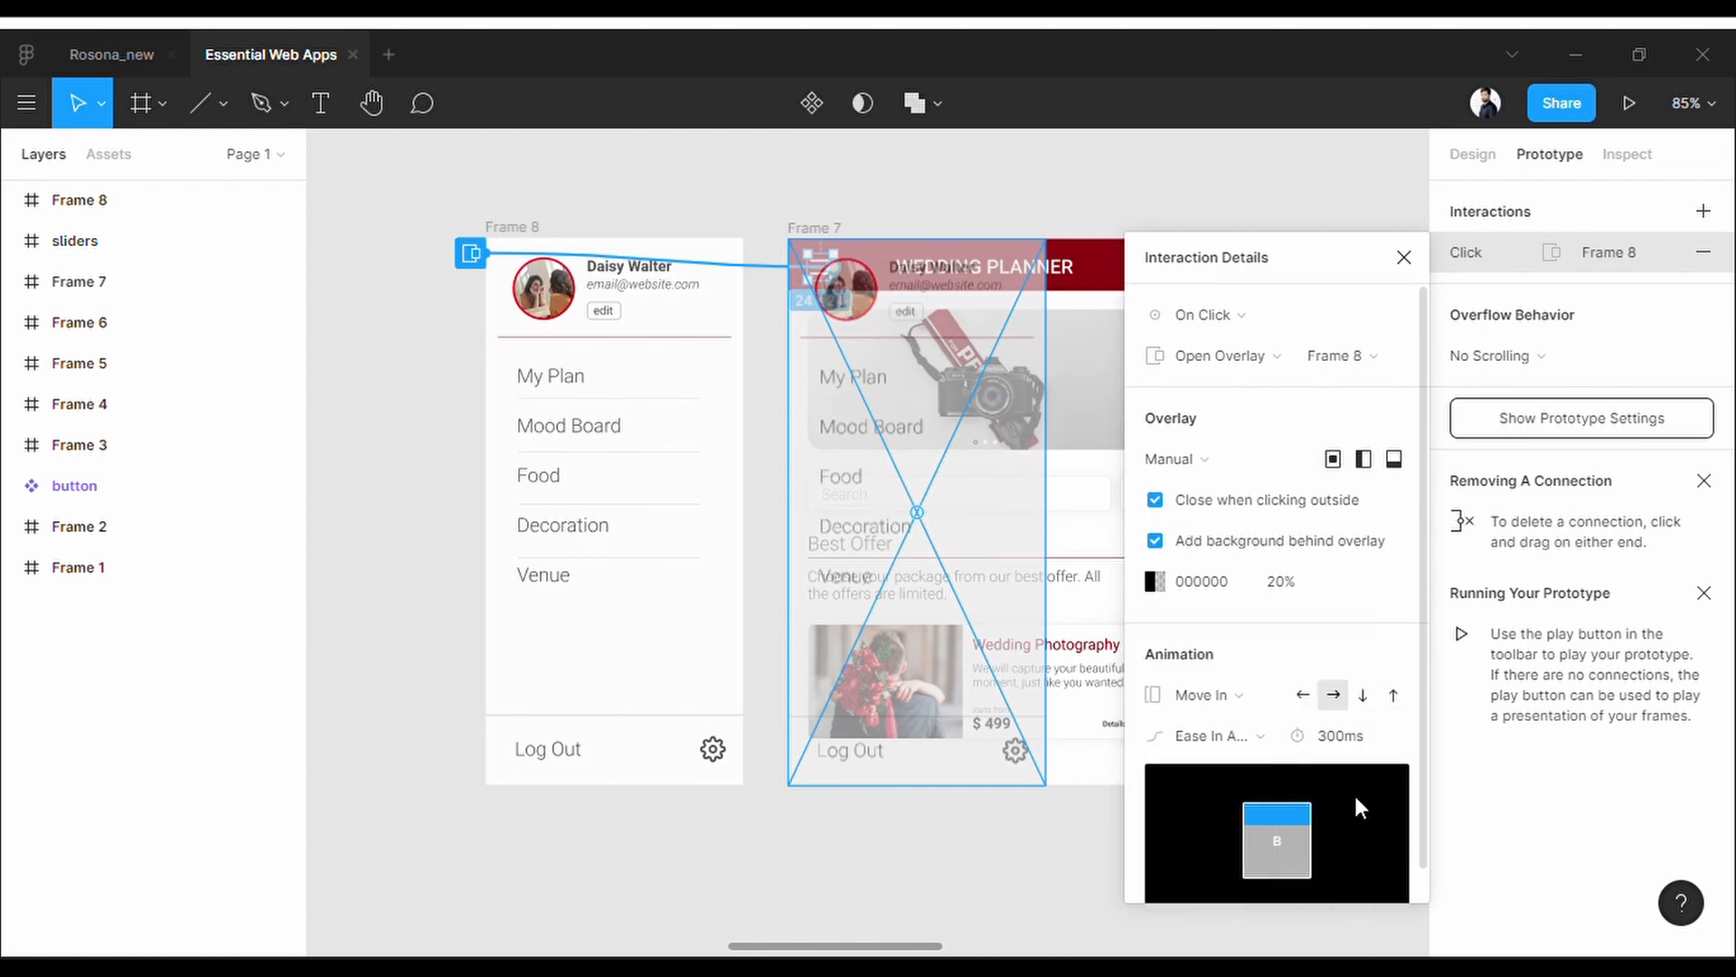
mouse_move(1433, 288)
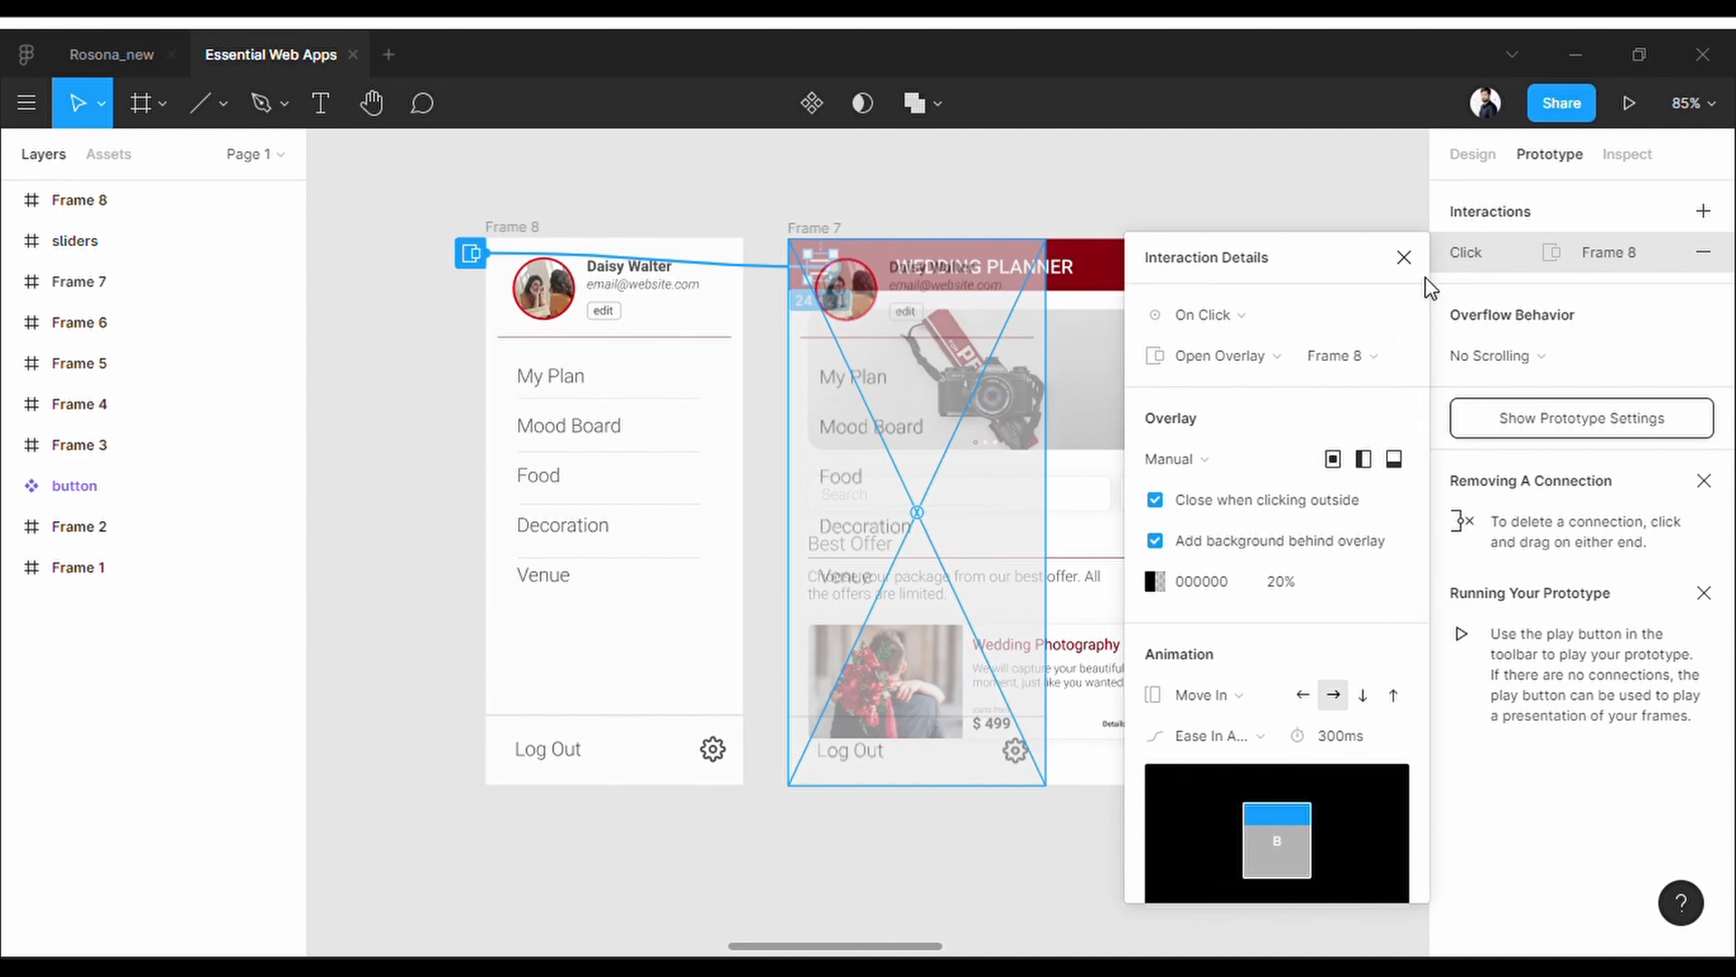
click(1405, 257)
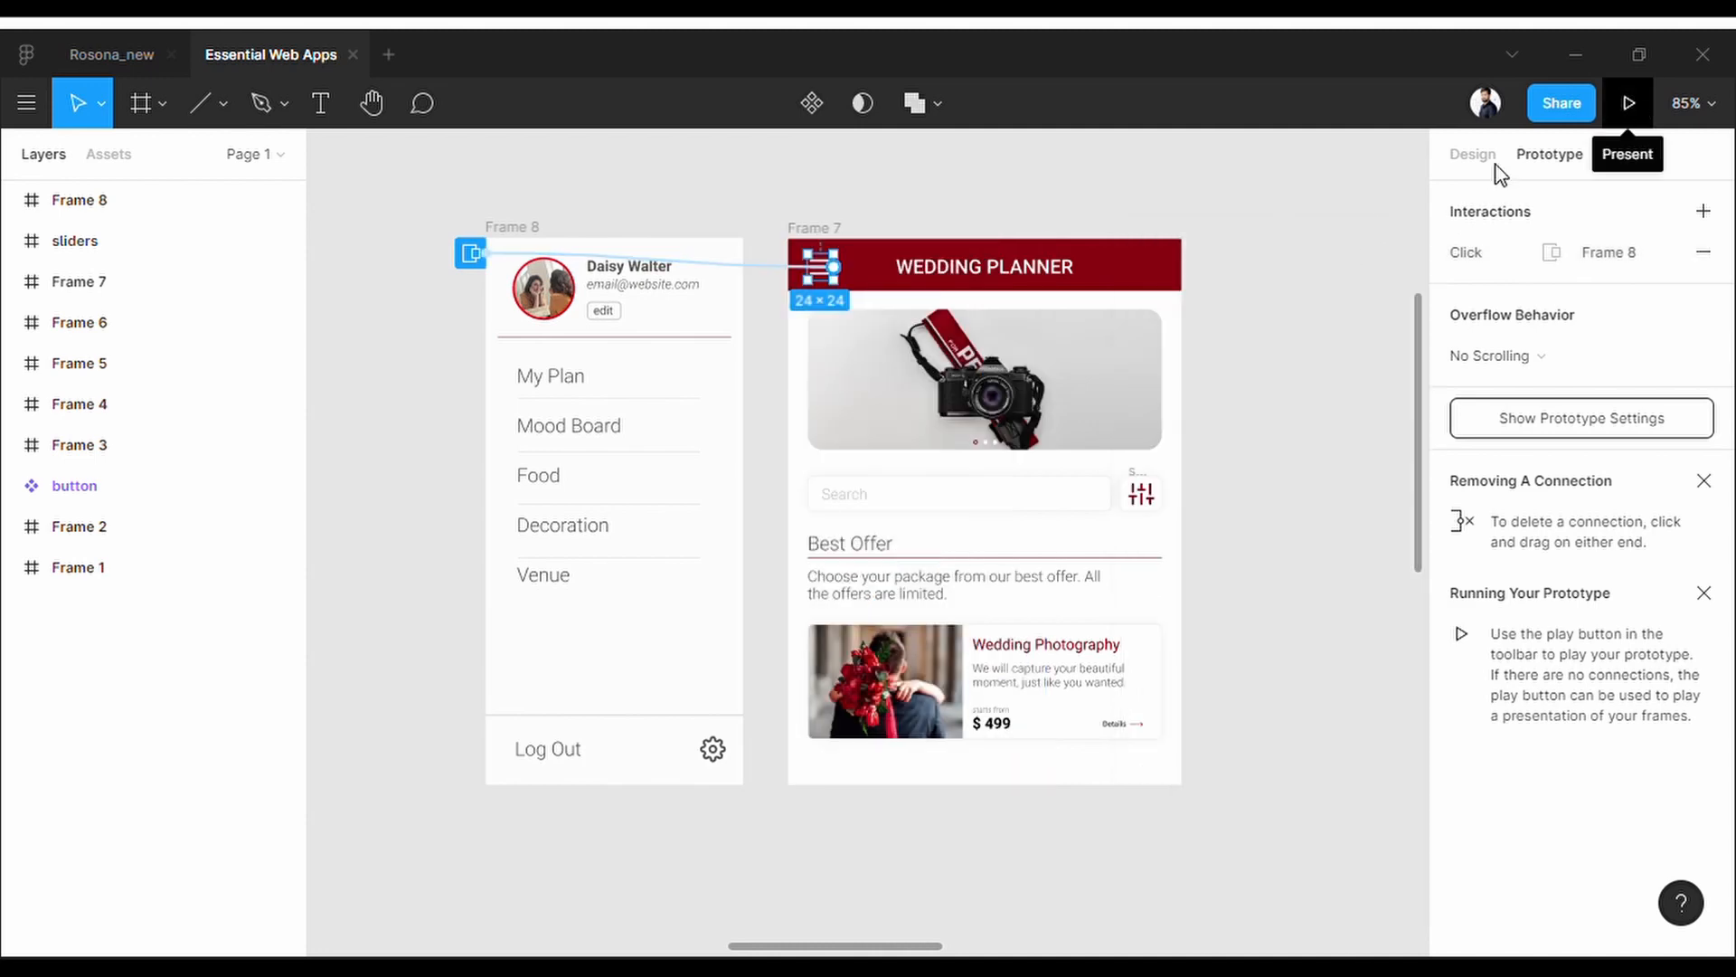
- Present the prototype and tap the hamburger icon to test the side menu overlay
click(1627, 103)
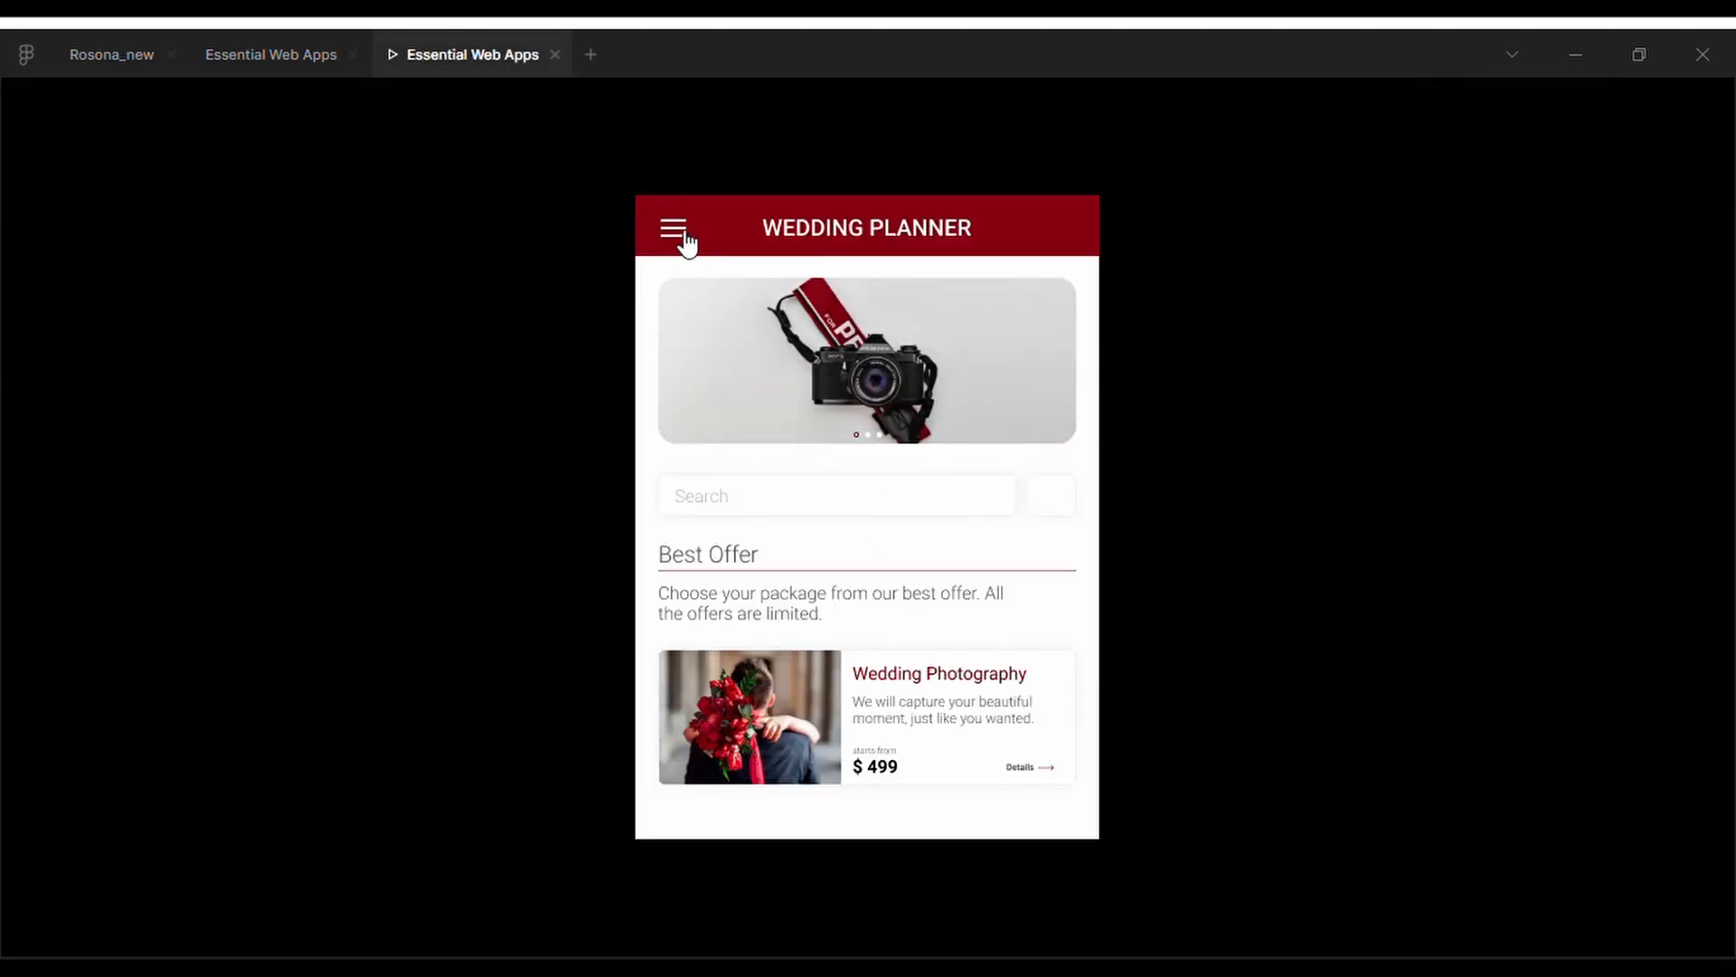
click(675, 227)
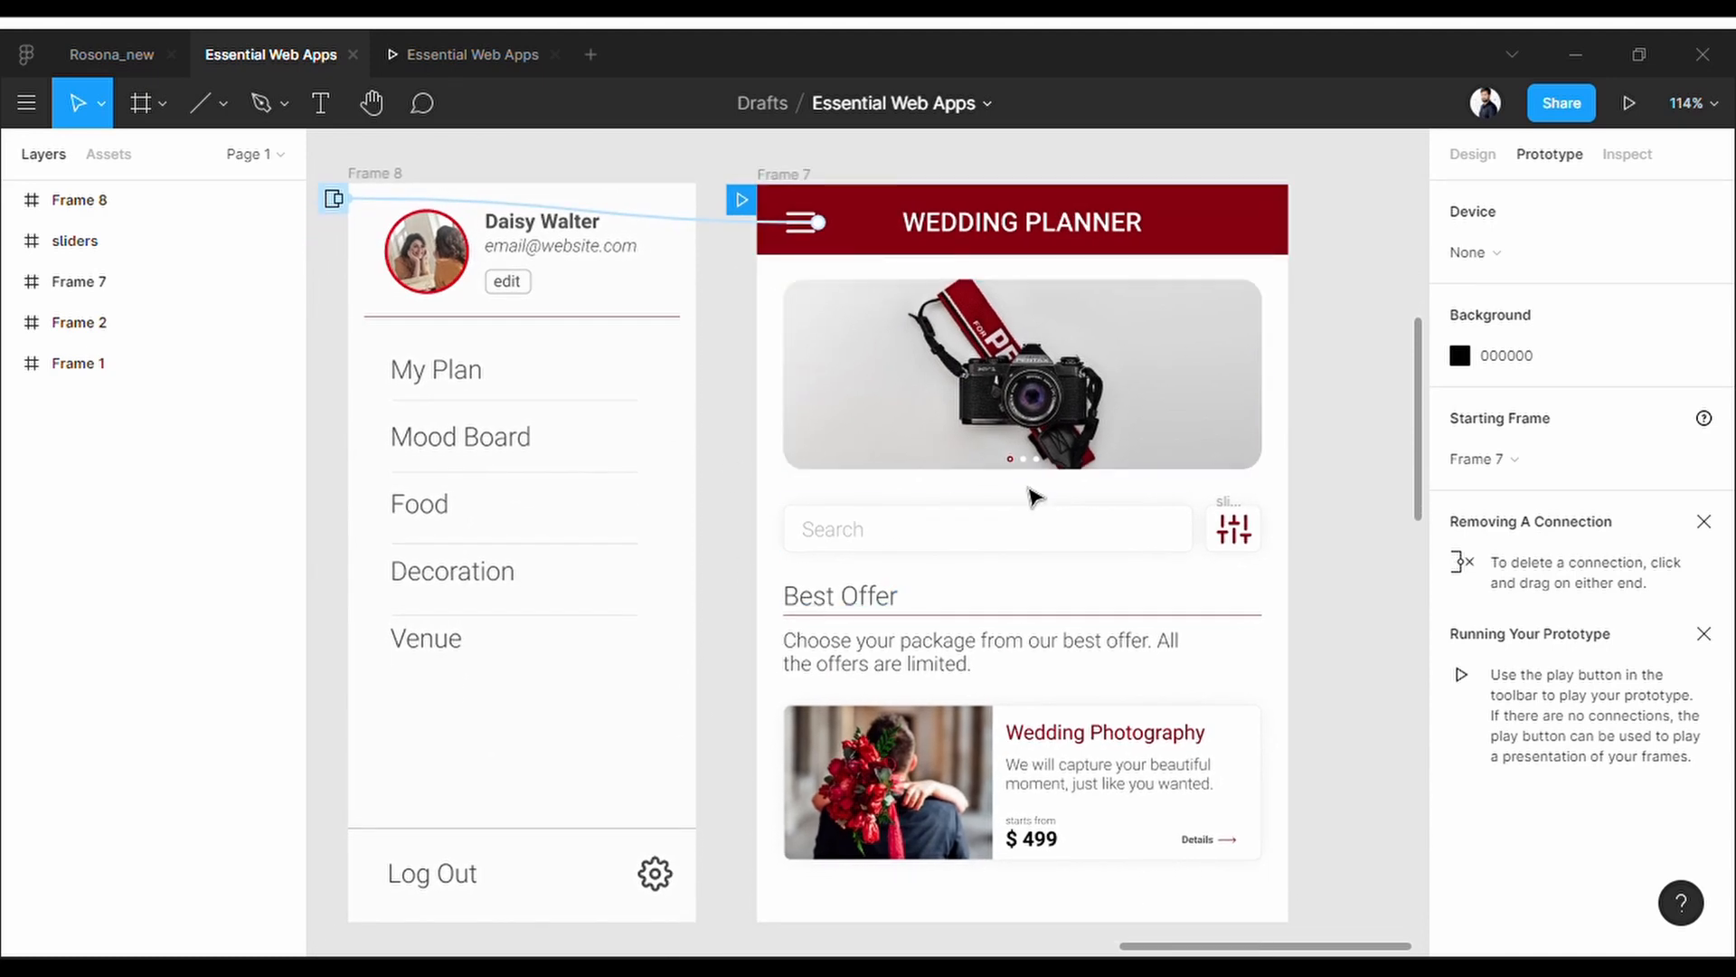
mouse_move(1617, 219)
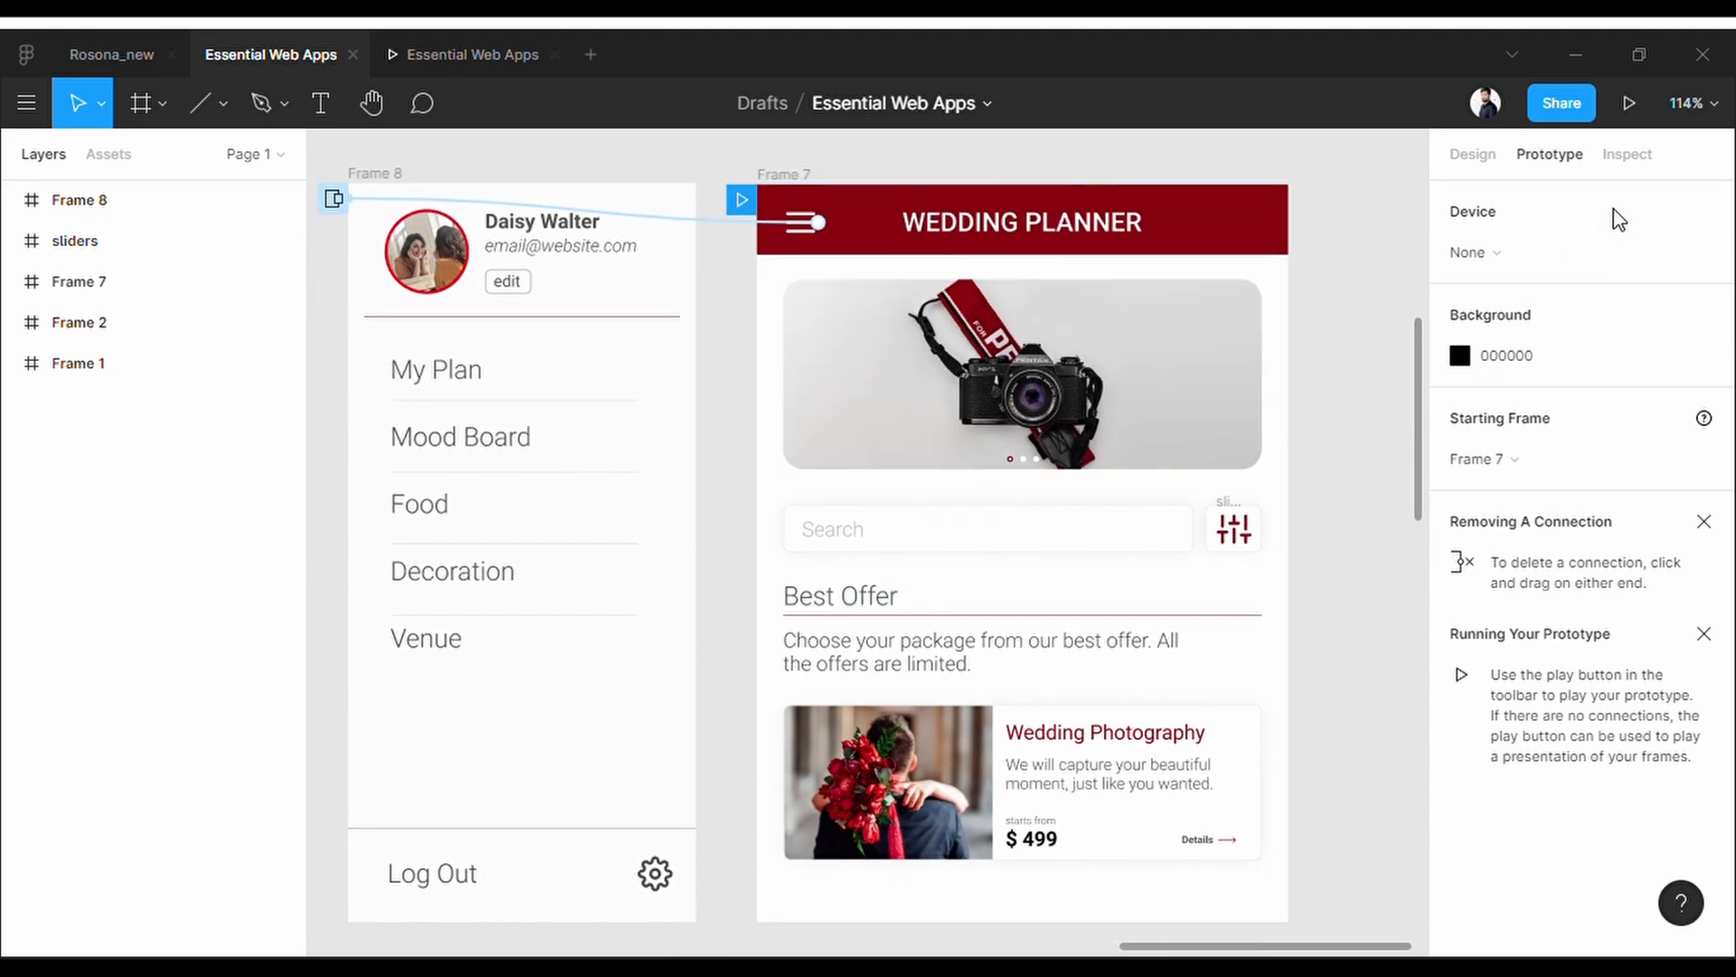